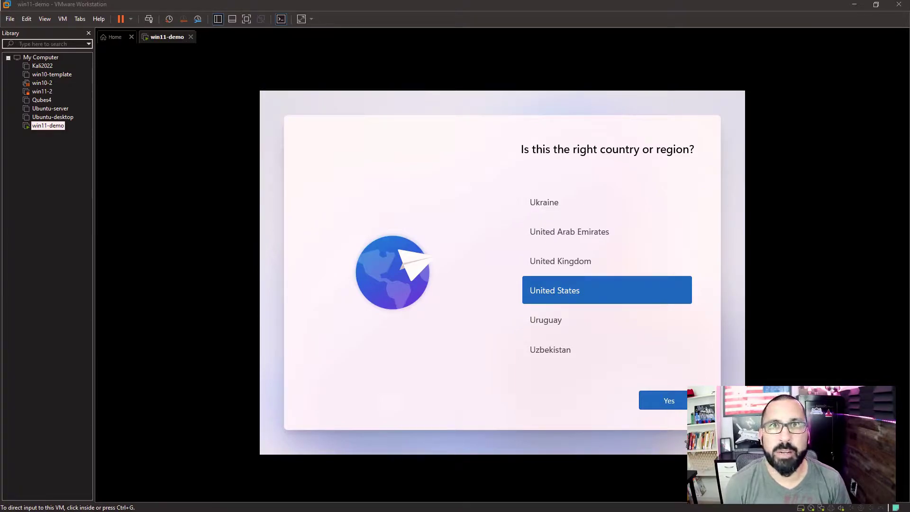
mouse_move(633, 195)
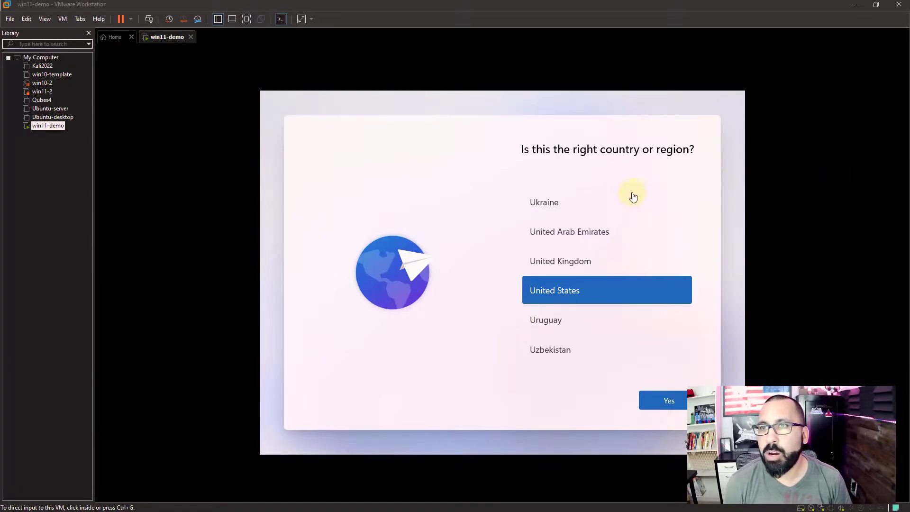
mouse_move(627, 199)
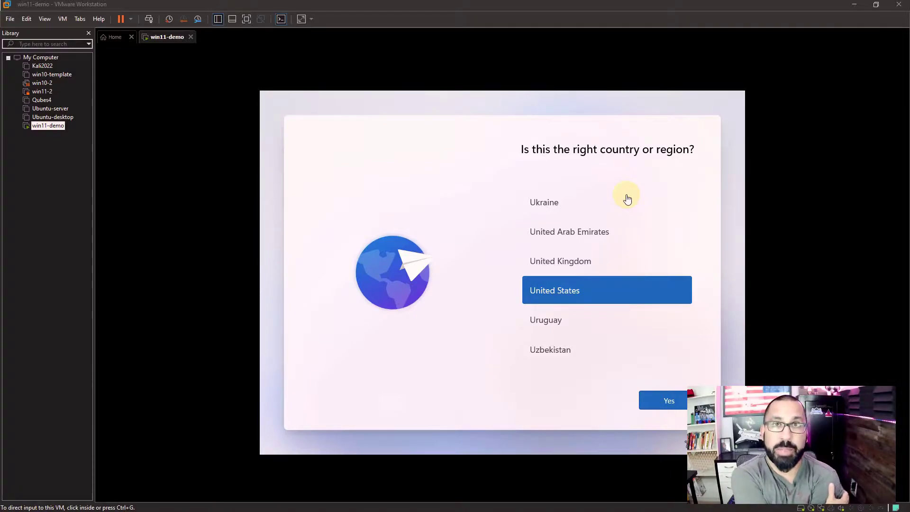
mouse_move(634, 217)
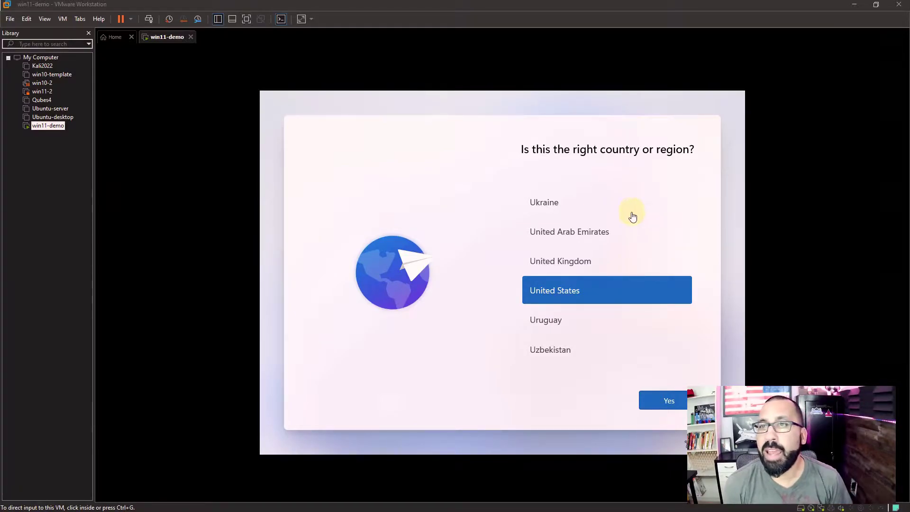
Inspect the virtual machine's network adapter settings, then close the settings.
click(48, 126)
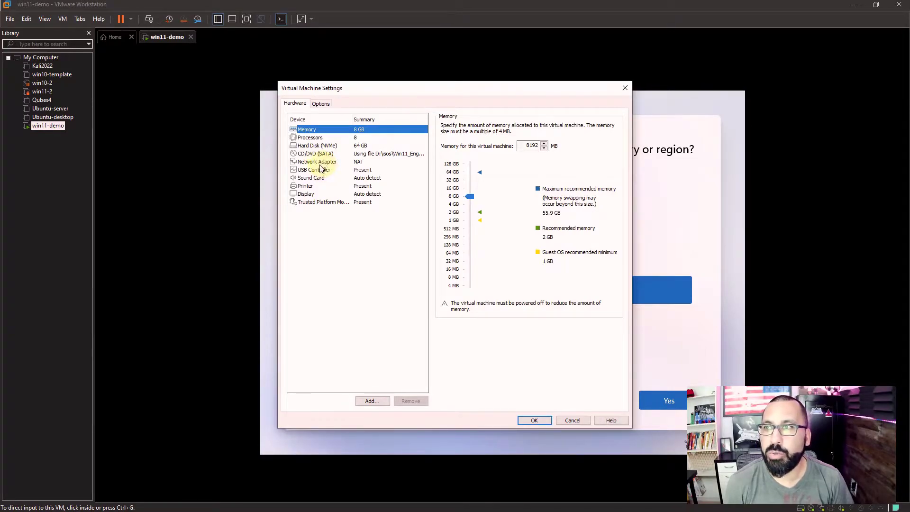
click(318, 161)
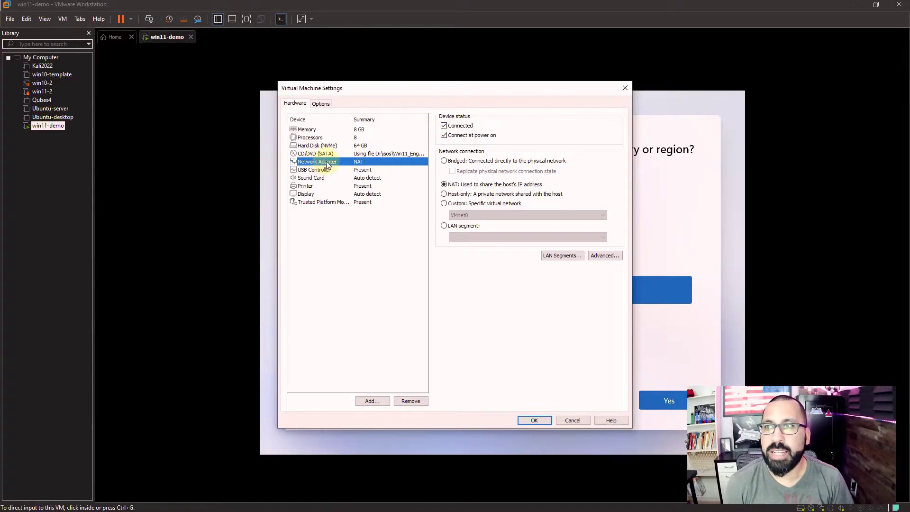
click(444, 125)
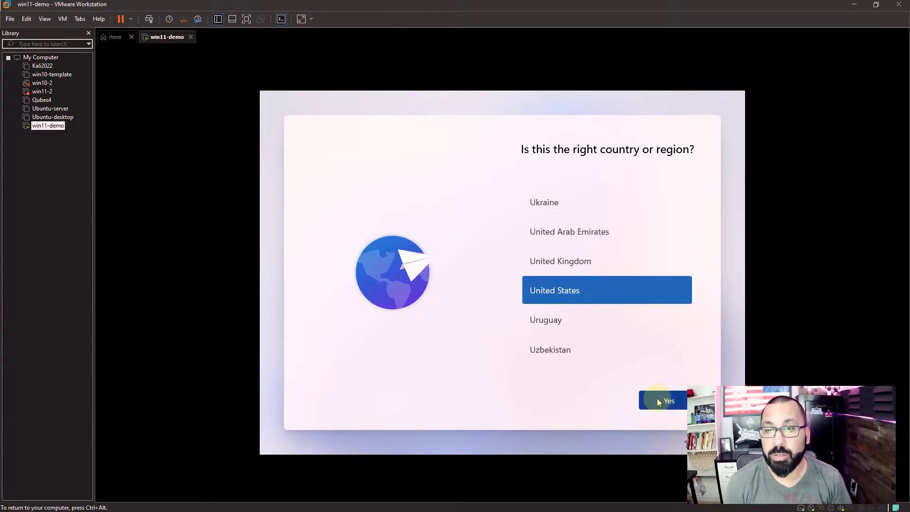
Choose United States region and US keyboard, then continue with limited offline setup.
click(668, 401)
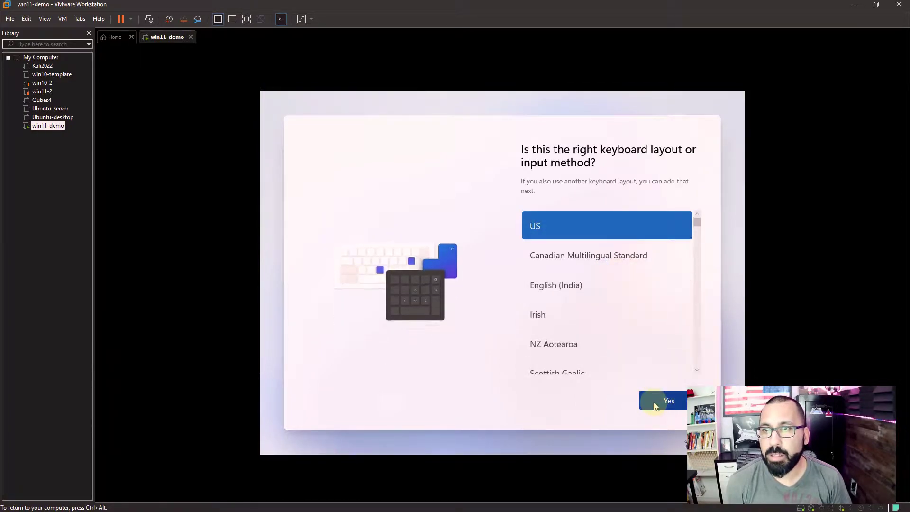
click(663, 401)
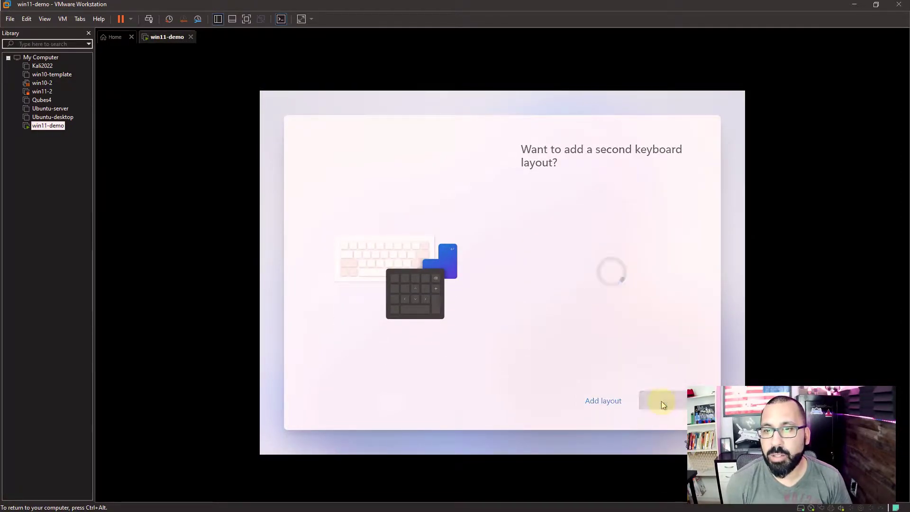
click(662, 401)
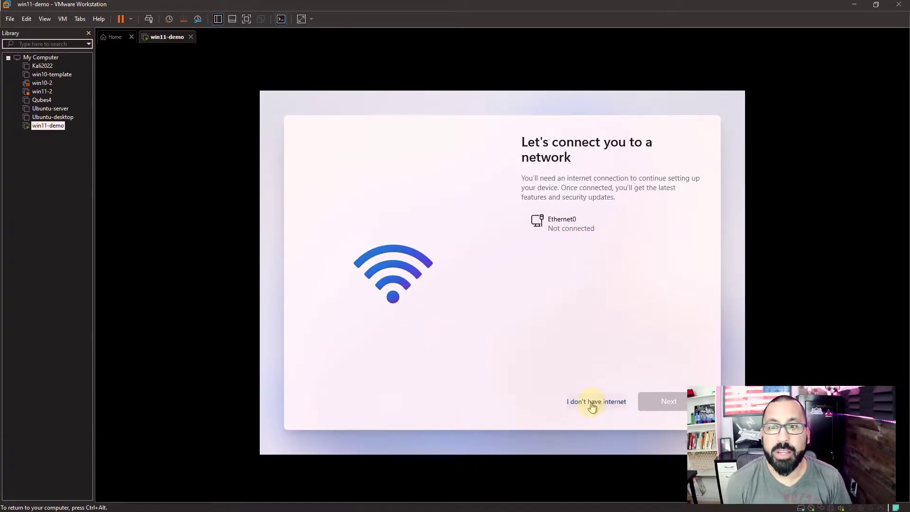
click(596, 402)
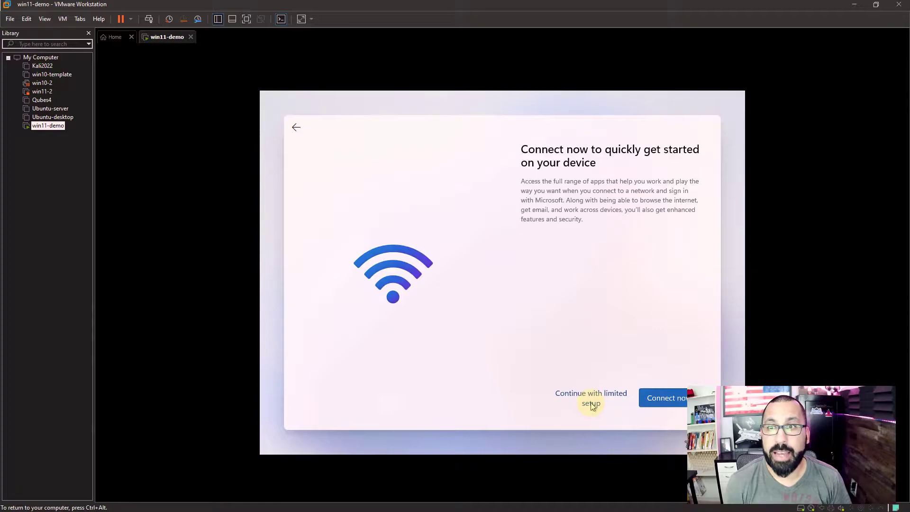
click(591, 398)
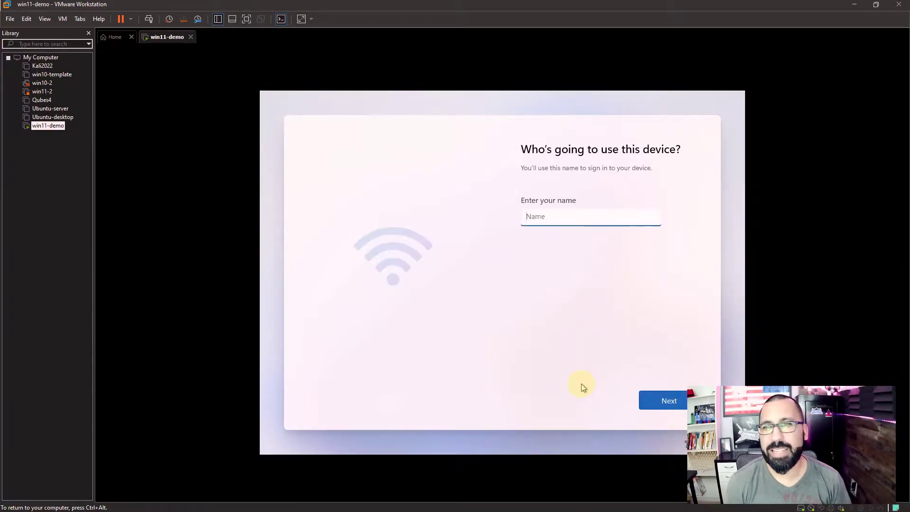
text(mj)
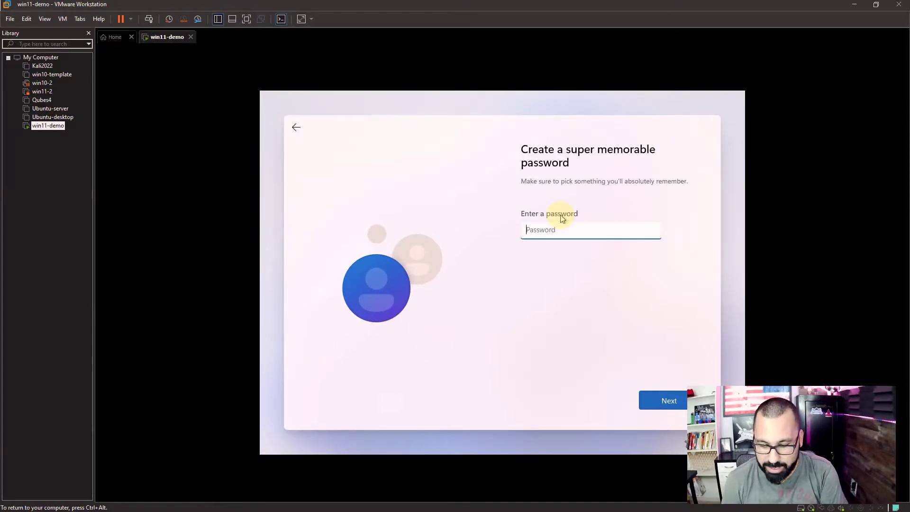
text(password)
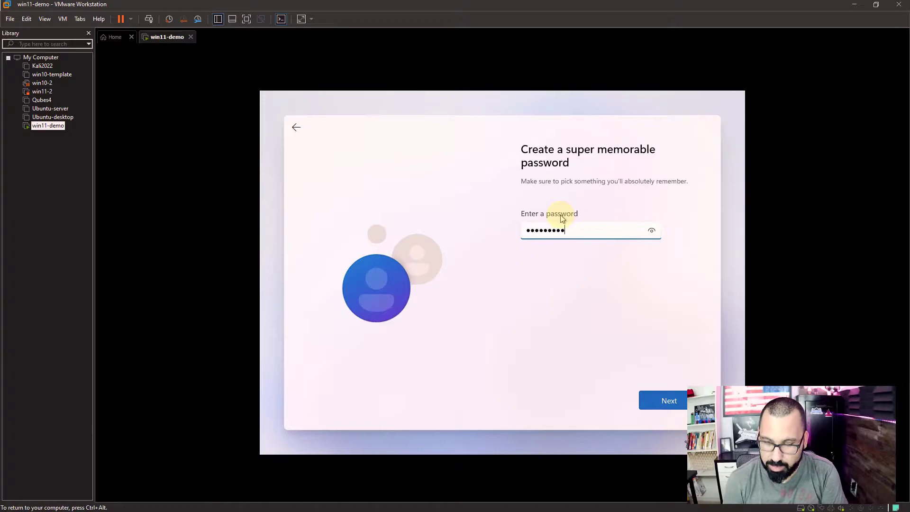
click(669, 401)
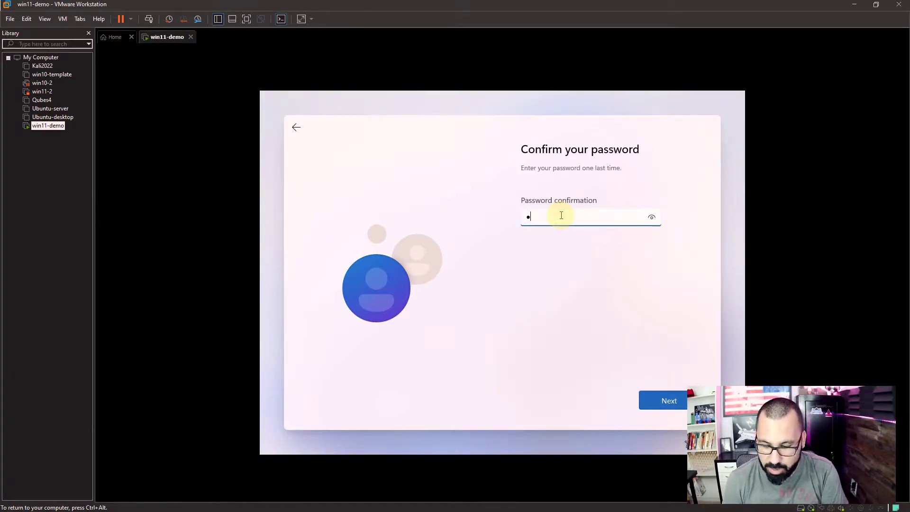
click(669, 401)
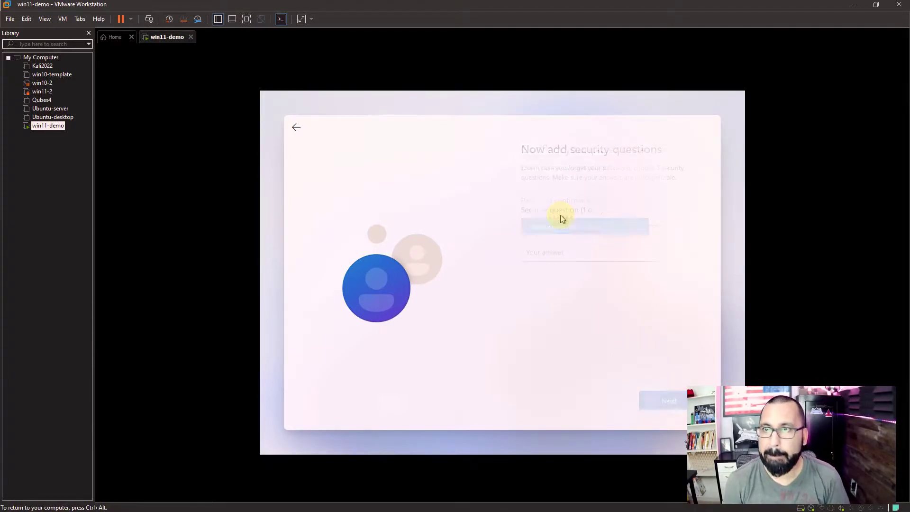
click(584, 227)
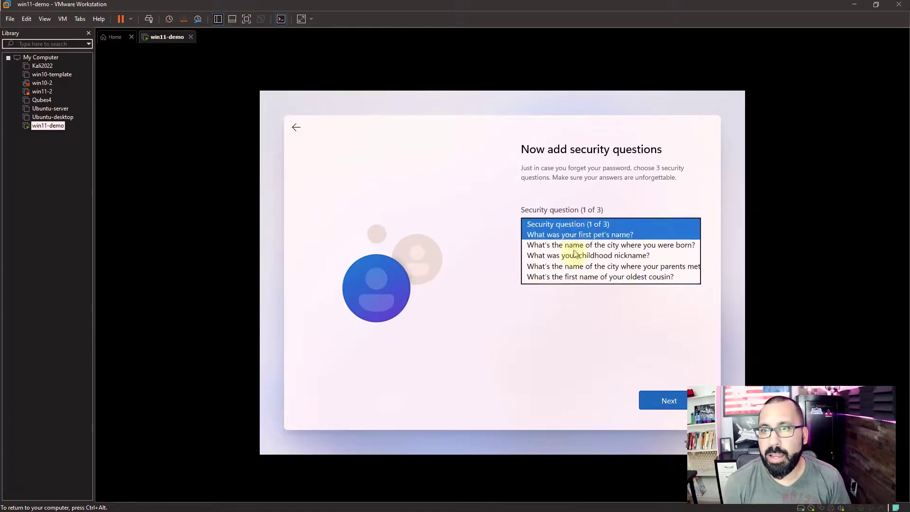
text(mj)
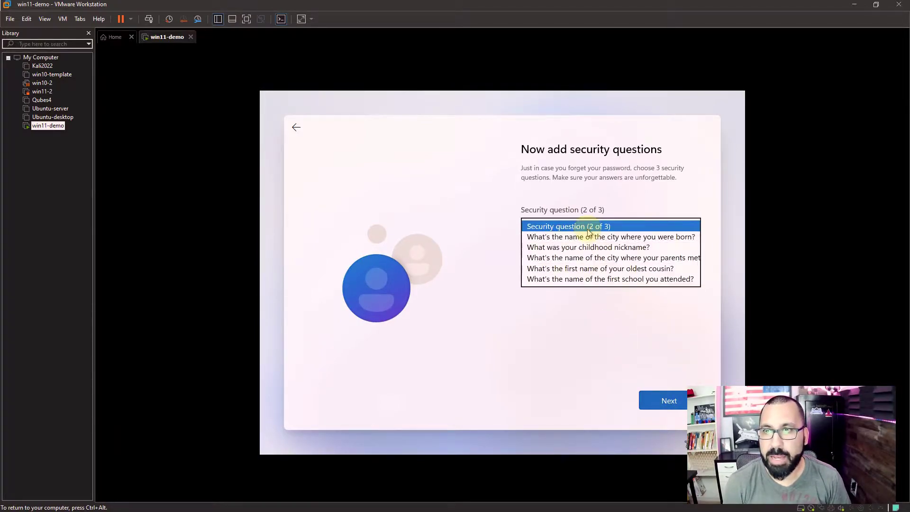
click(587, 247)
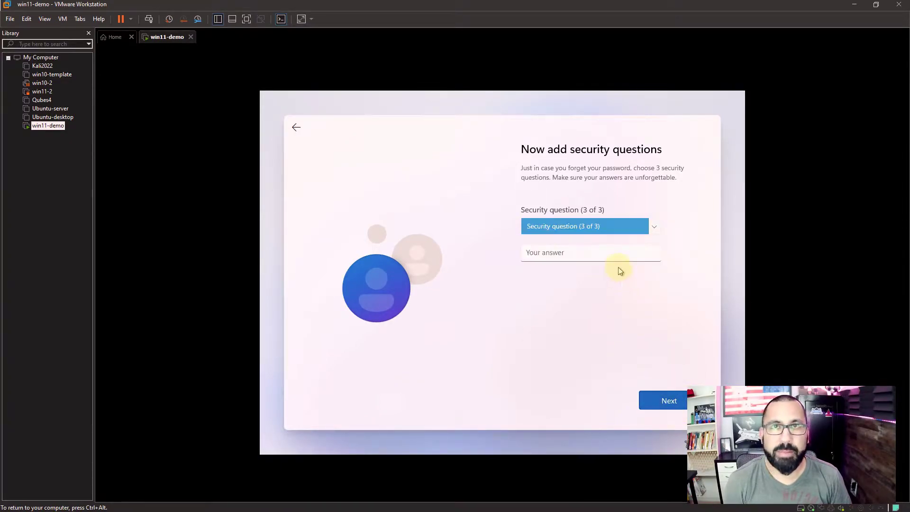
click(584, 226)
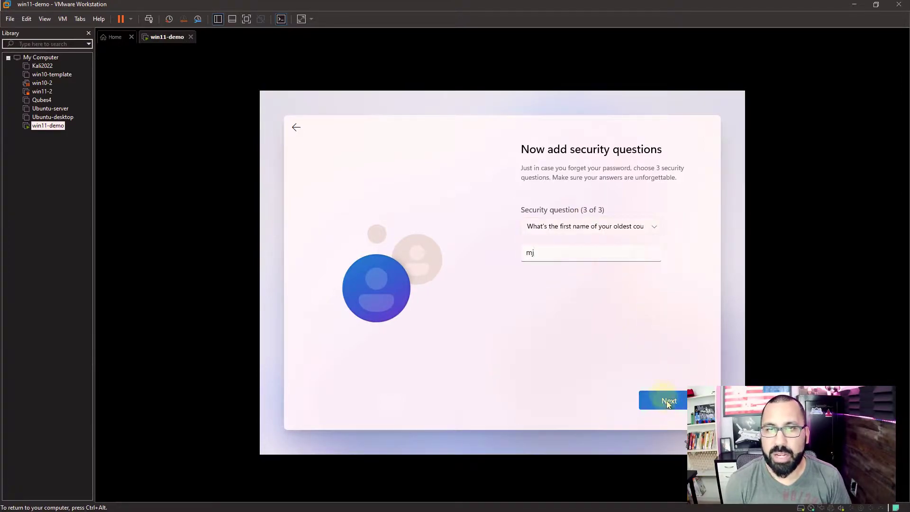
click(669, 400)
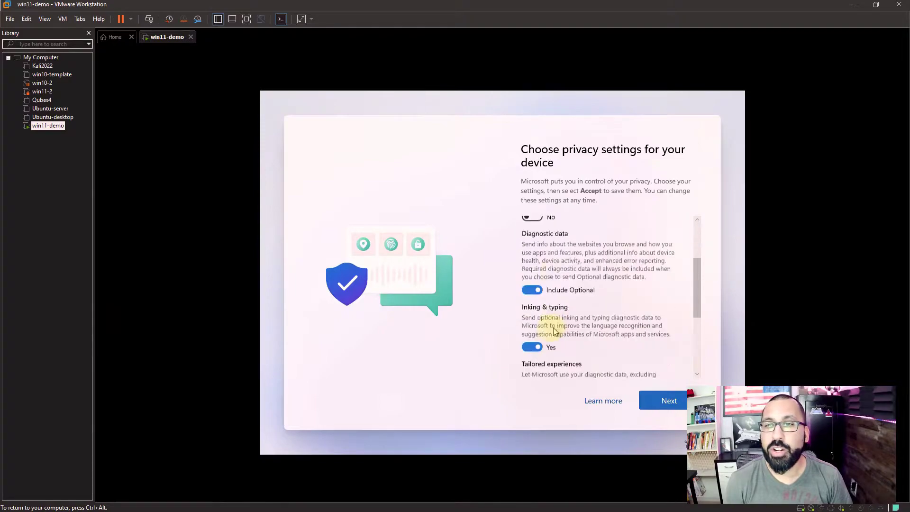
Review the privacy options with all toggles set to No and accept them.
scroll(down, 3)
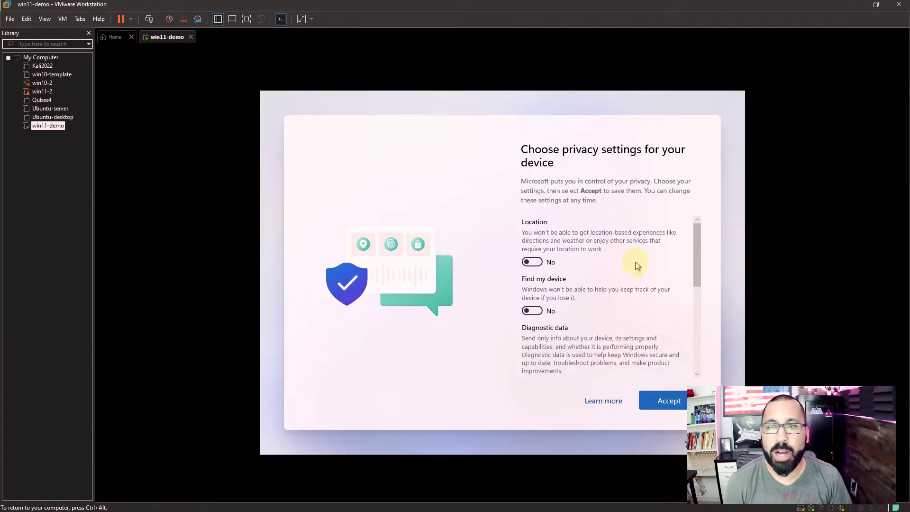
scroll(down, 3)
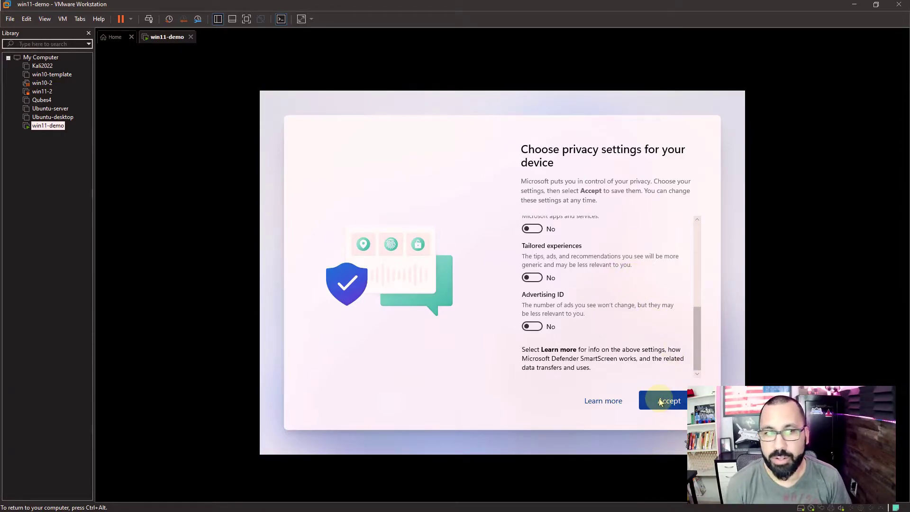
click(662, 401)
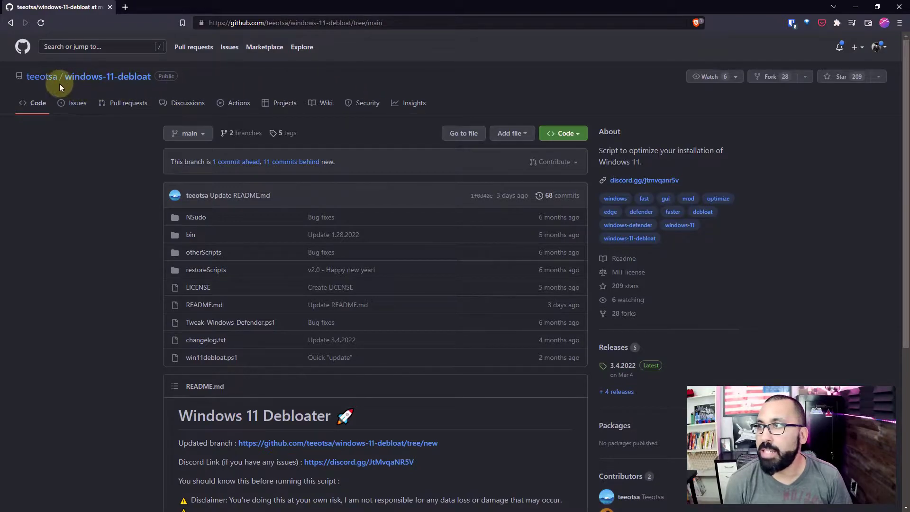
mouse_move(107, 76)
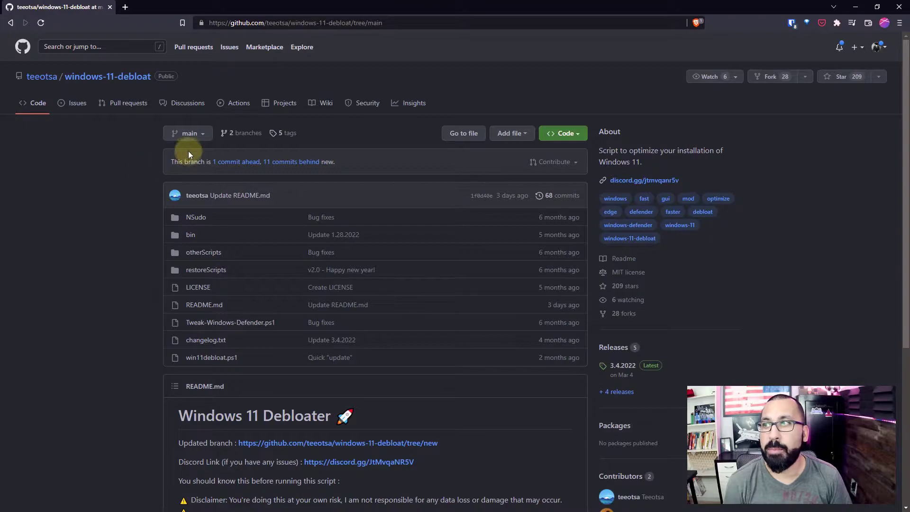
mouse_move(197, 133)
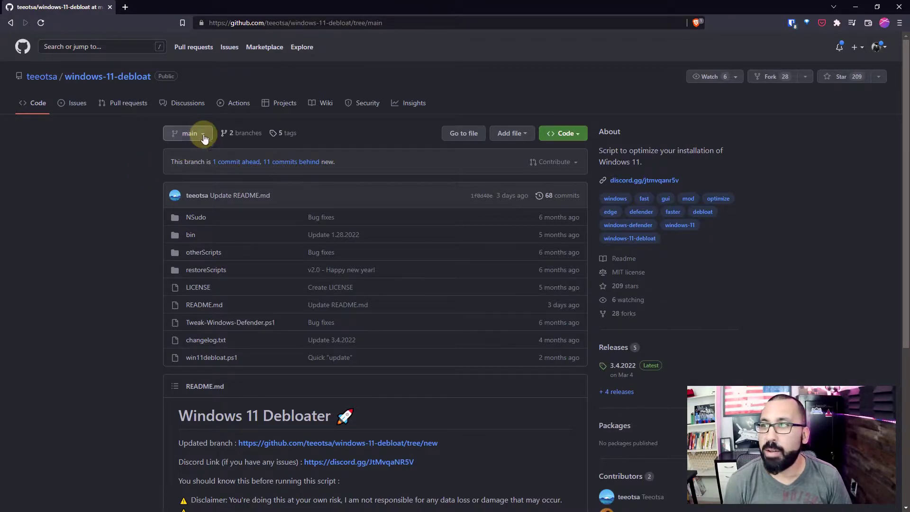
Check the windows-11-debloat branch menu and scroll to the README backup warnings.
click(189, 133)
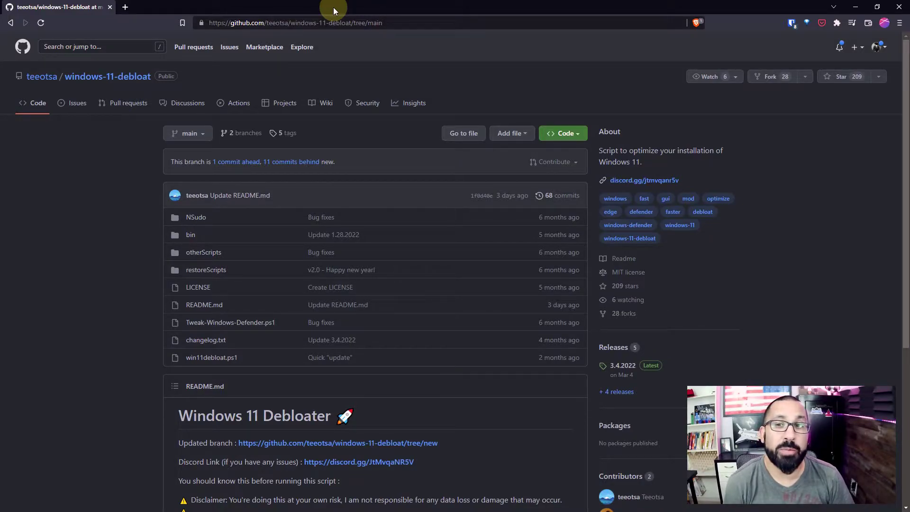
scroll(down, 3)
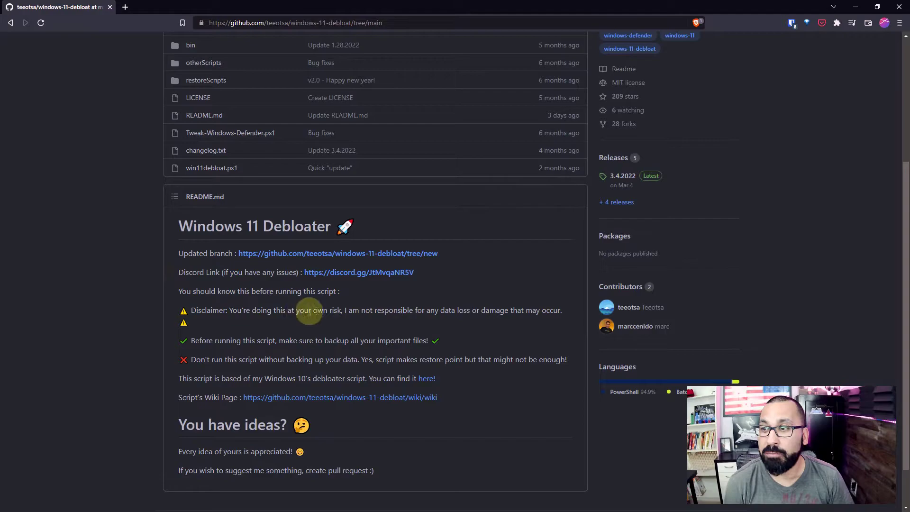
mouse_move(429, 316)
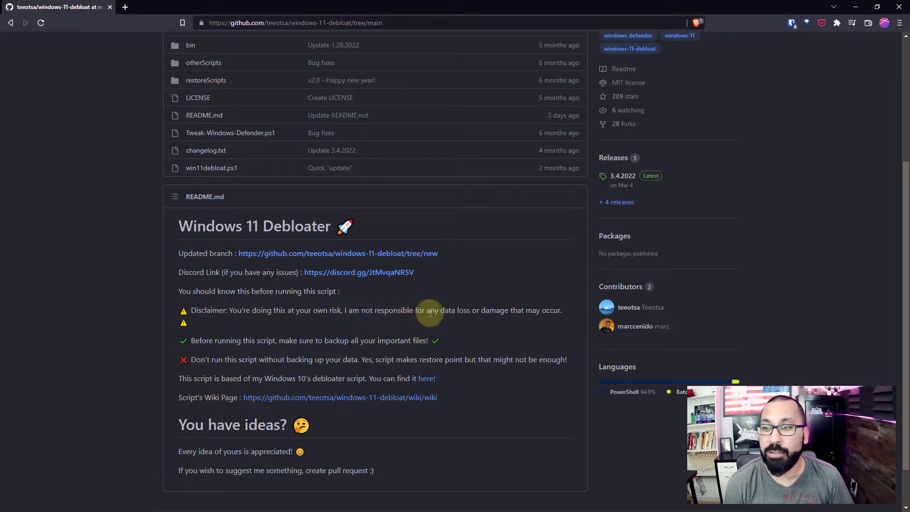
mouse_move(367, 340)
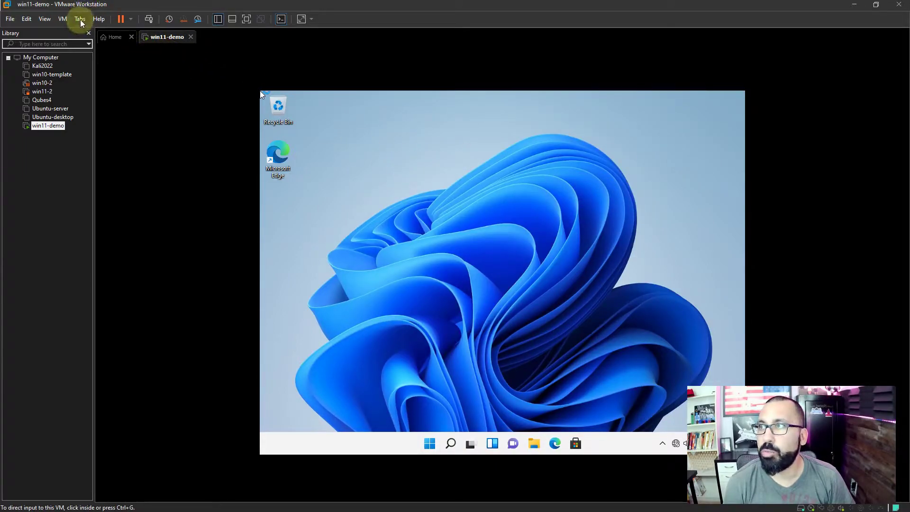
Install VMware Tools in the guest, finish the wizard, and restart Windows.
click(62, 19)
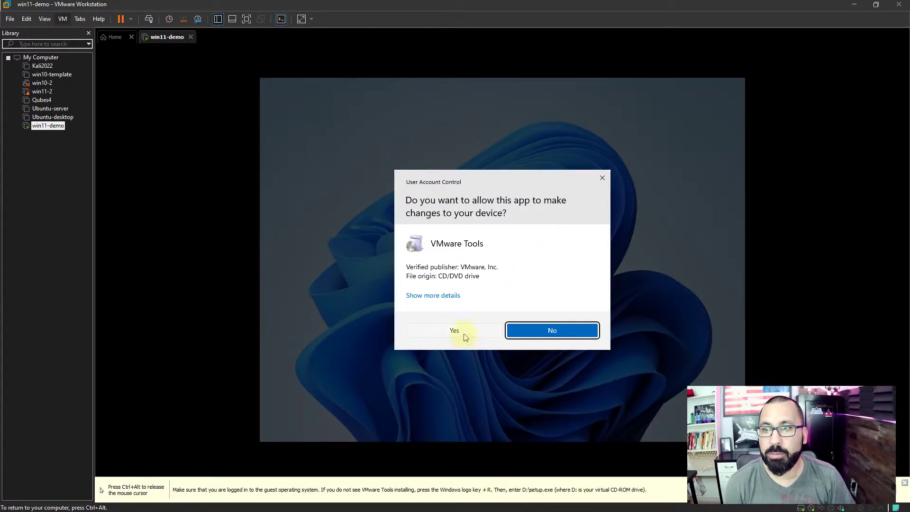
click(454, 331)
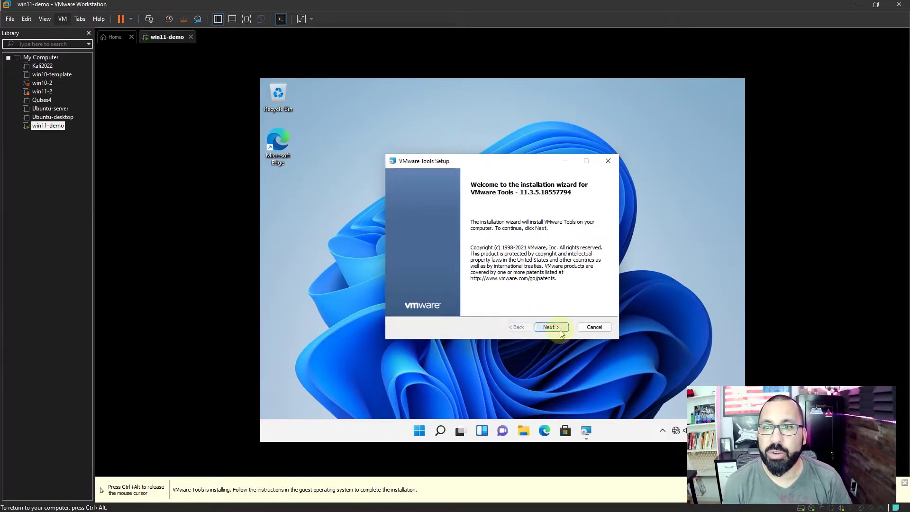
click(548, 327)
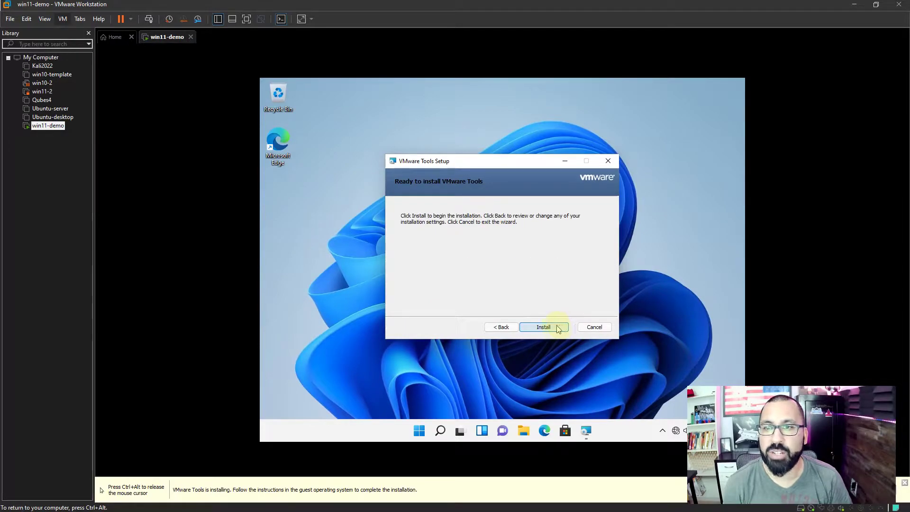
click(543, 327)
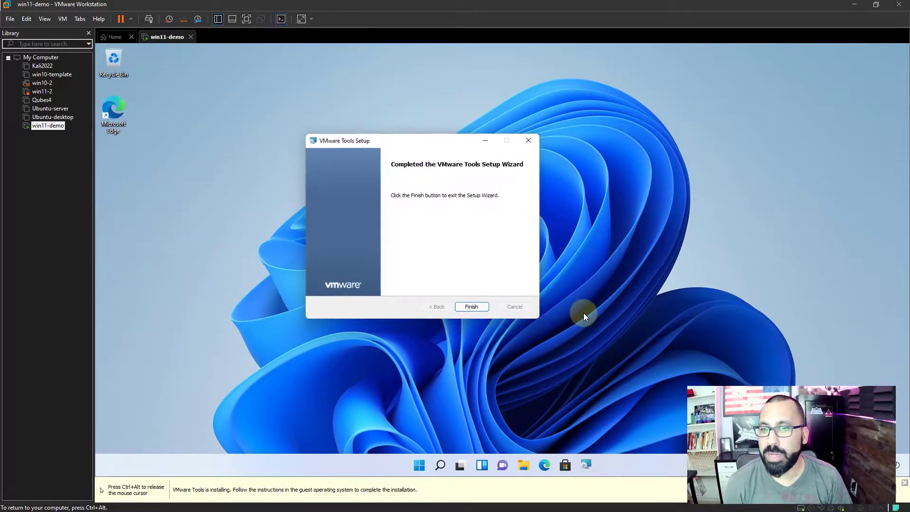
click(471, 307)
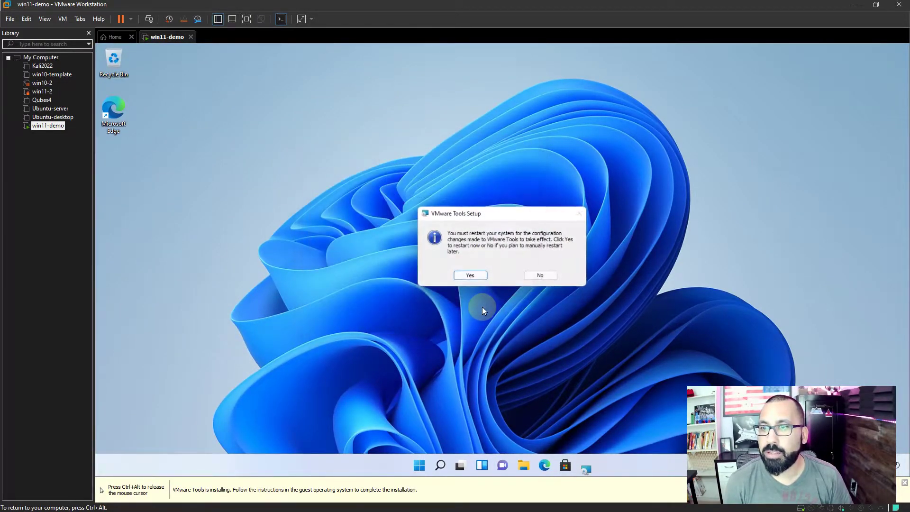
click(470, 275)
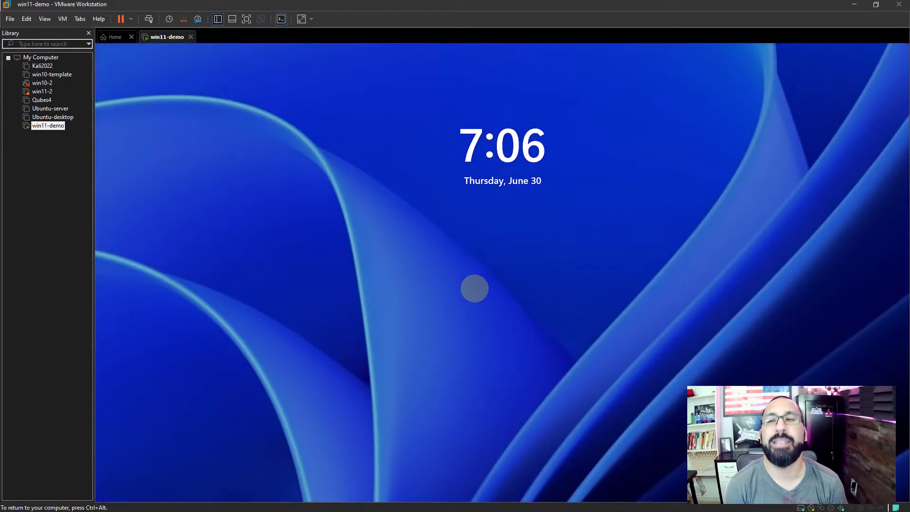
Unlock the lock screen and sign in with password 'password'.
click(502, 289)
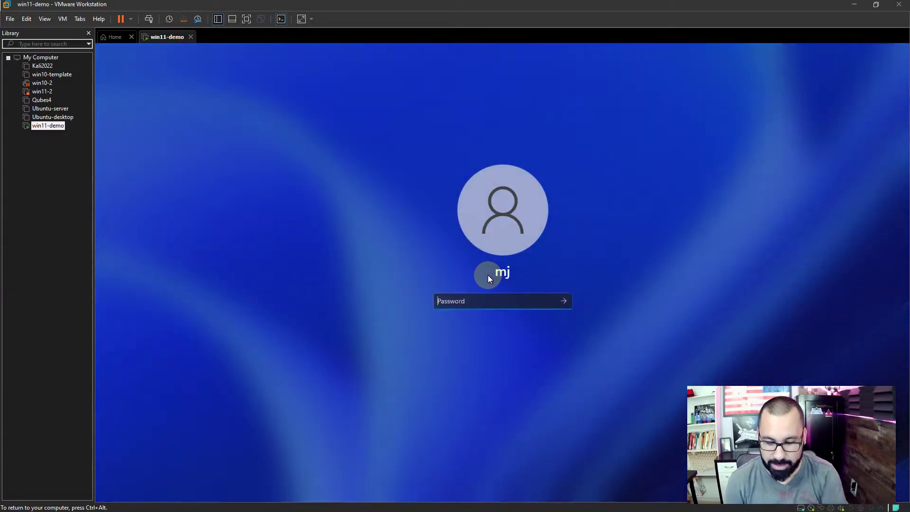
text(password)
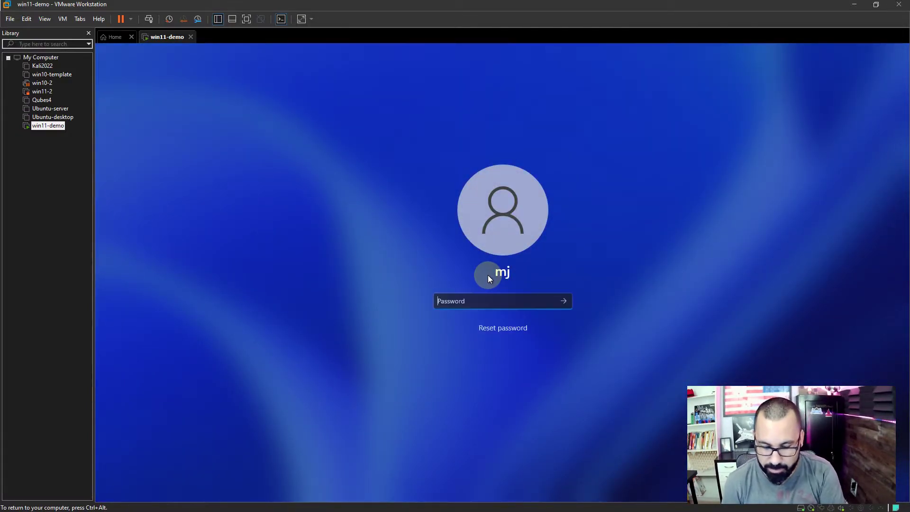
click(563, 301)
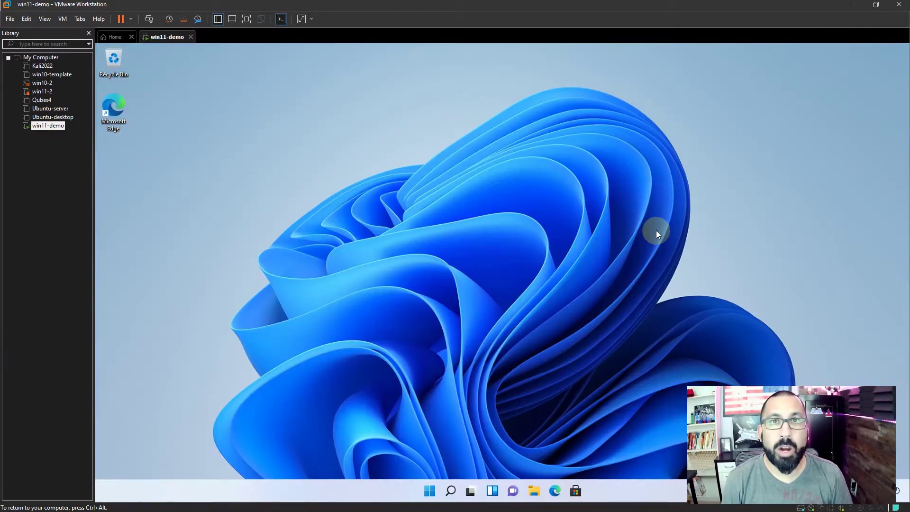
mouse_move(528, 256)
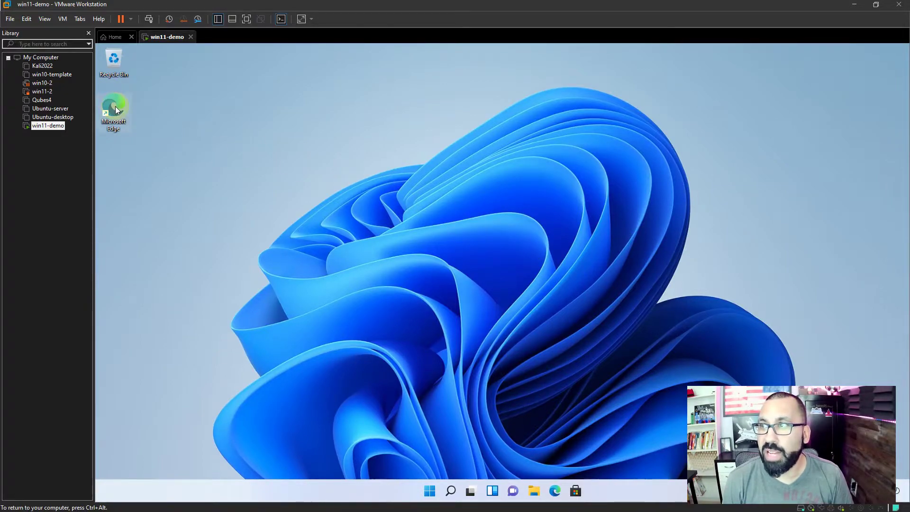
Launch Edge from the desktop shortcut, relaunch it after showing the desktop, and focus the address bar.
double_click(114, 111)
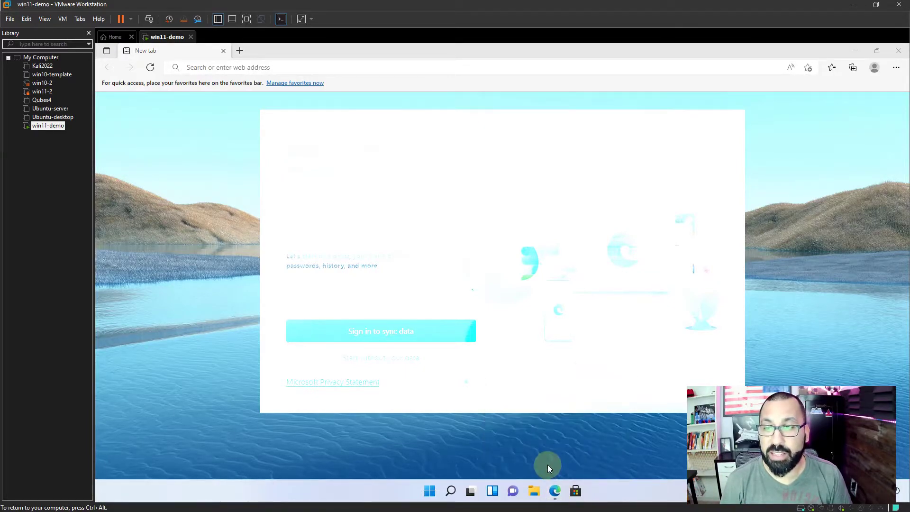
right_click(429, 491)
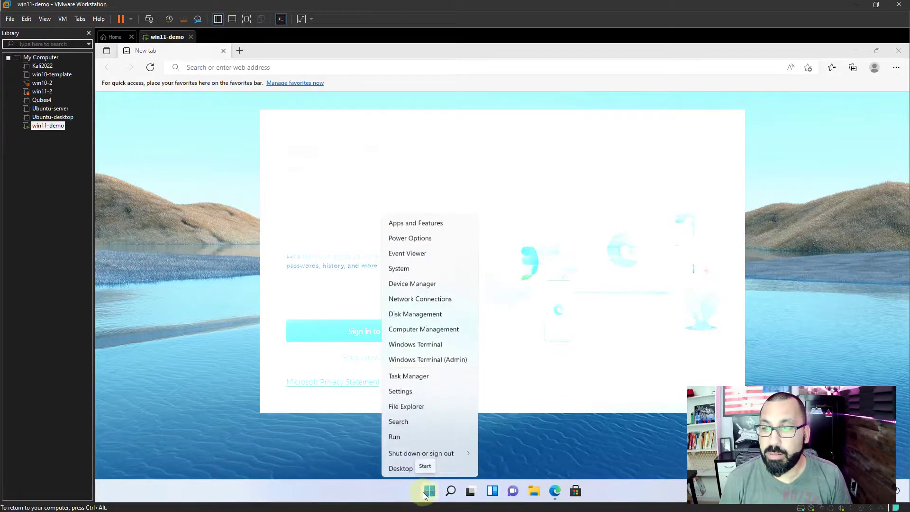
click(408, 375)
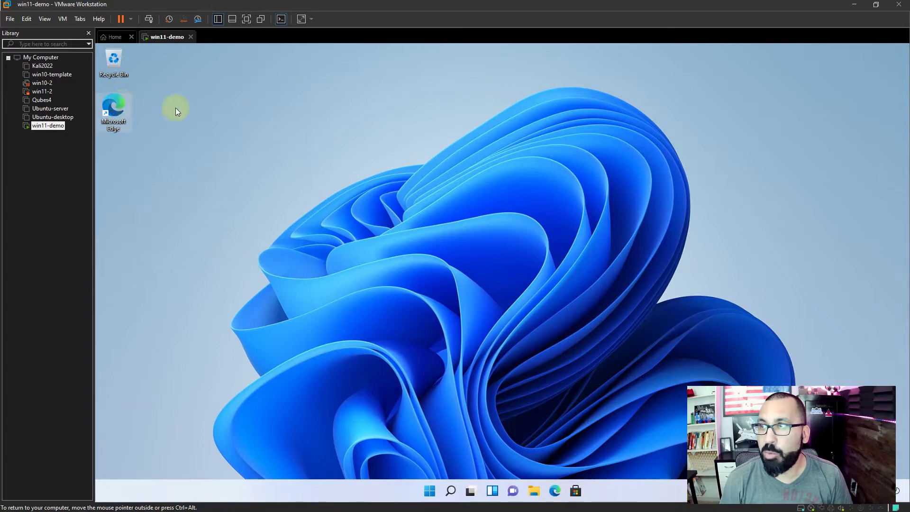
double_click(114, 111)
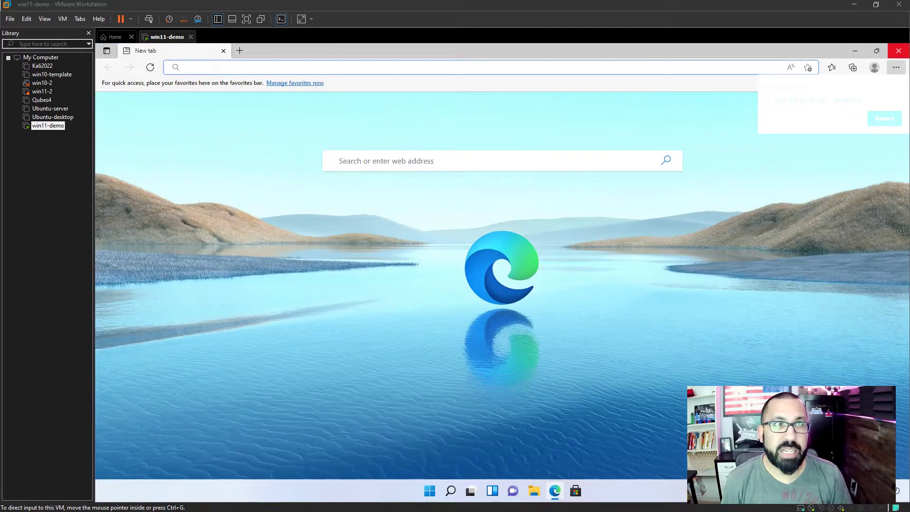
click(377, 67)
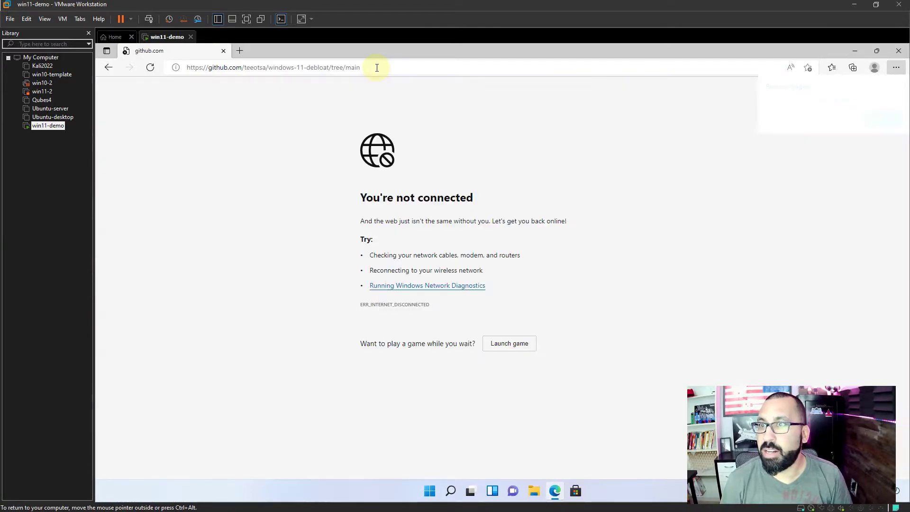
Fix the VM's network connection from the Library and show the repo's Code download options.
right_click(47, 125)
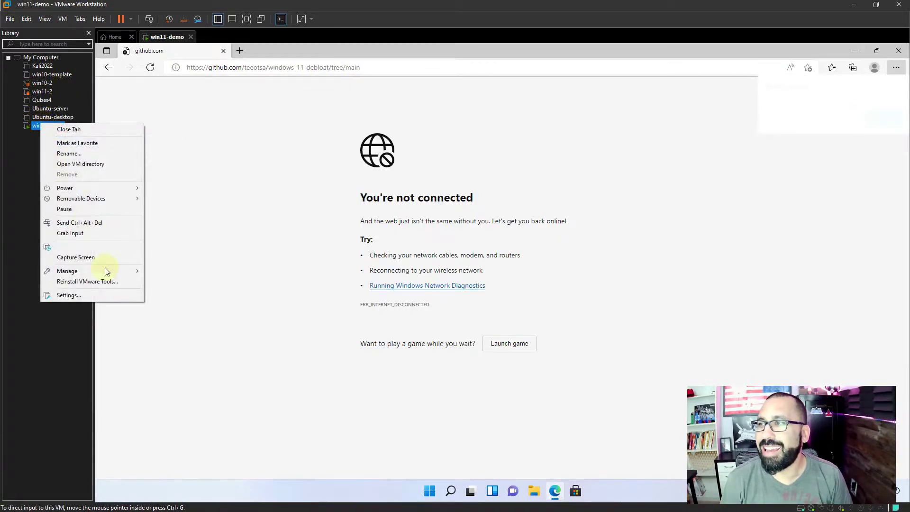
click(68, 295)
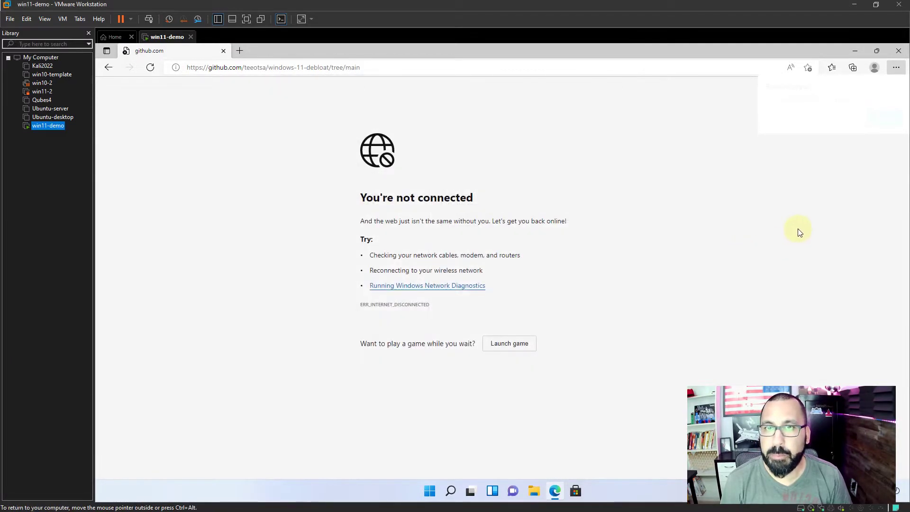
click(273, 67)
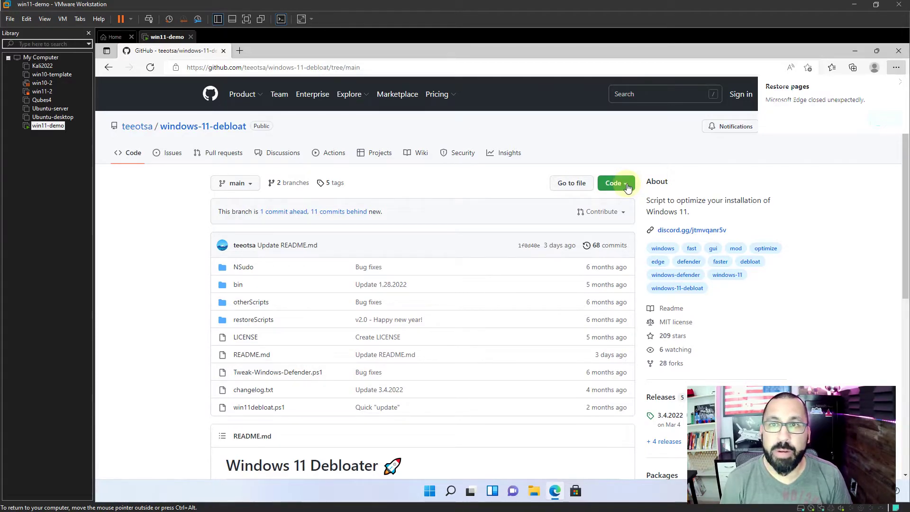
click(614, 183)
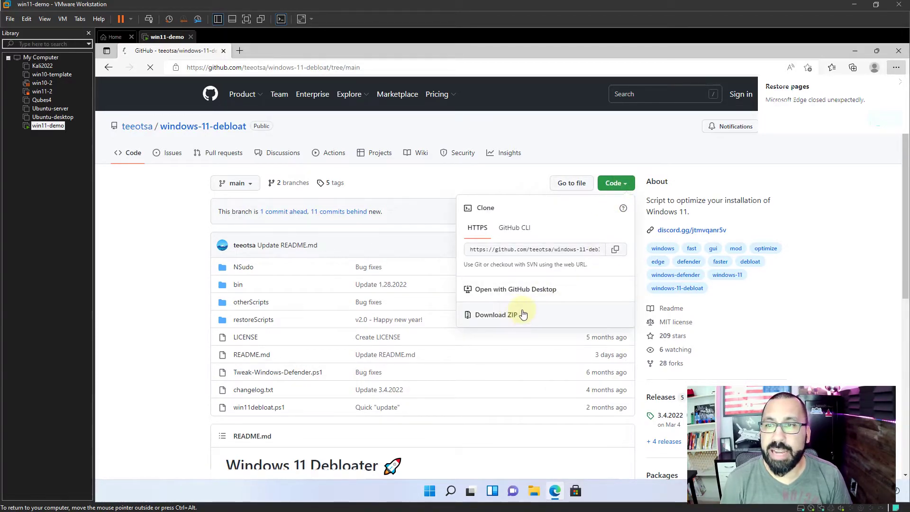
Download the repository ZIP, extract it, and select win11debloat in windows-11-debloat-main.
click(496, 314)
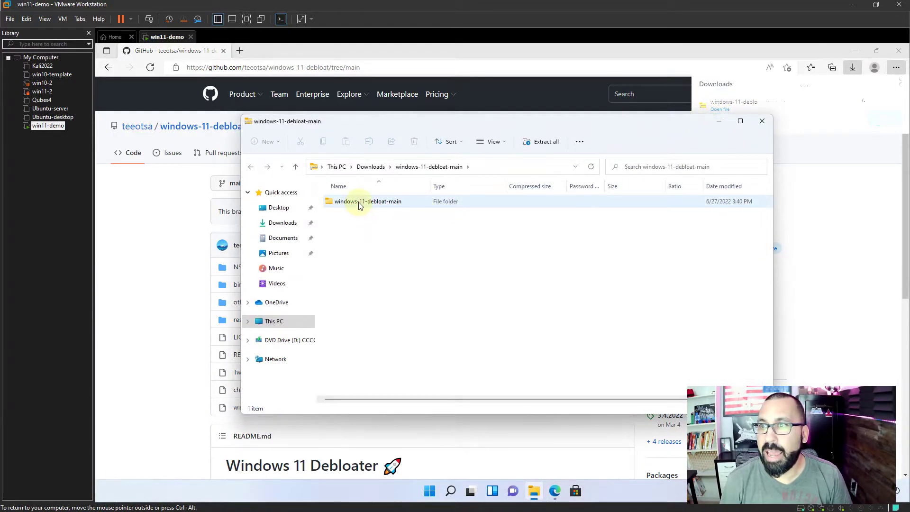
click(368, 201)
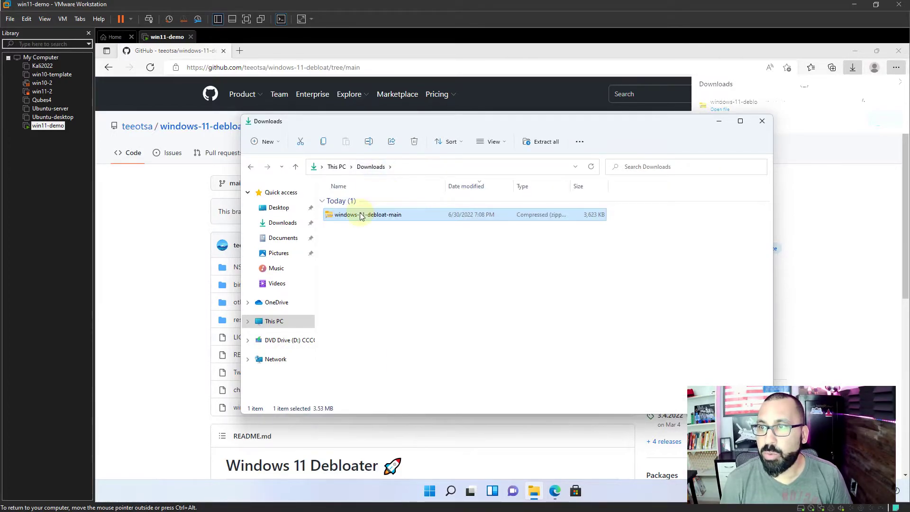
right_click(368, 215)
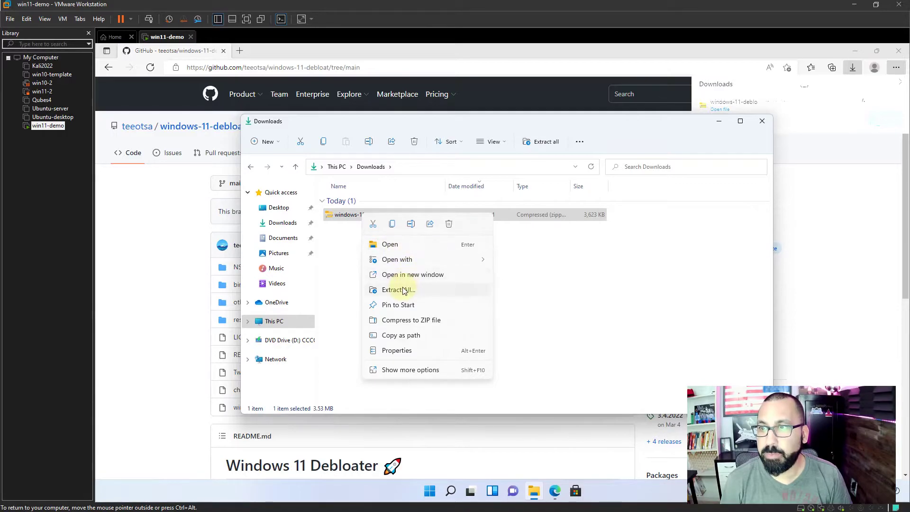
click(397, 289)
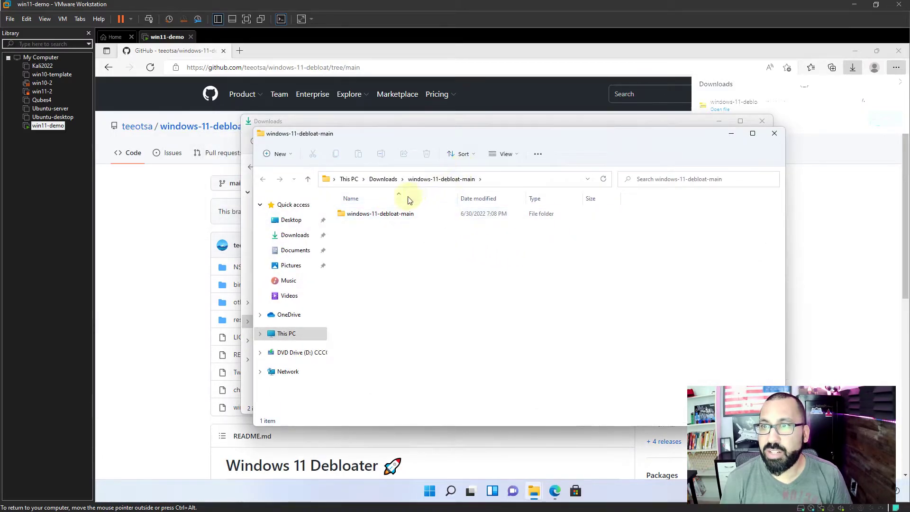
double_click(381, 213)
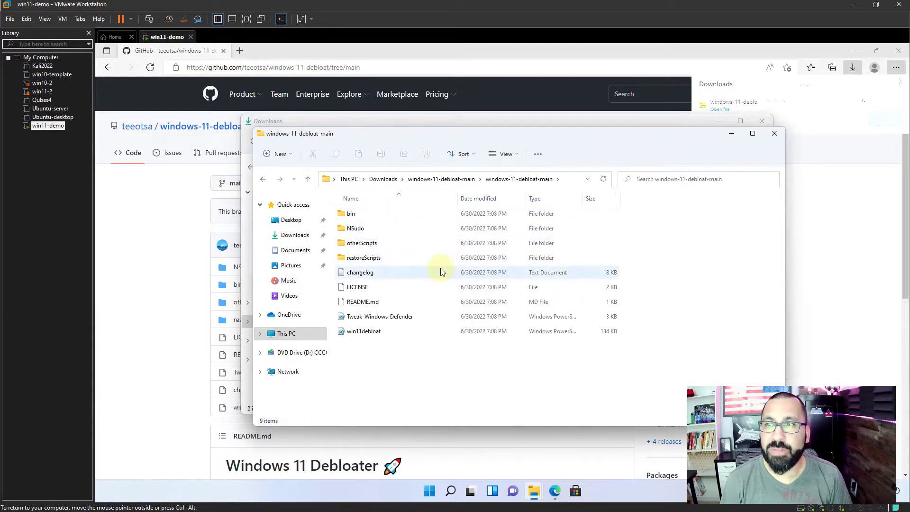
click(364, 331)
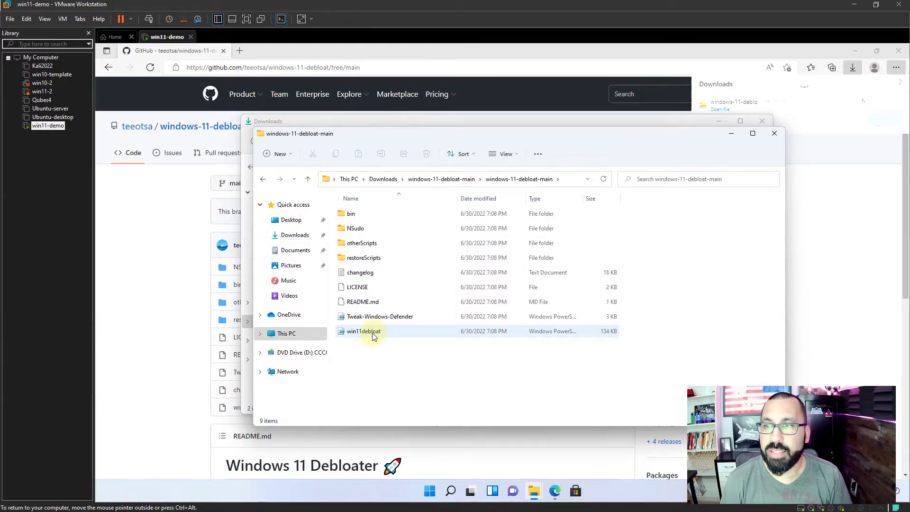
click(365, 330)
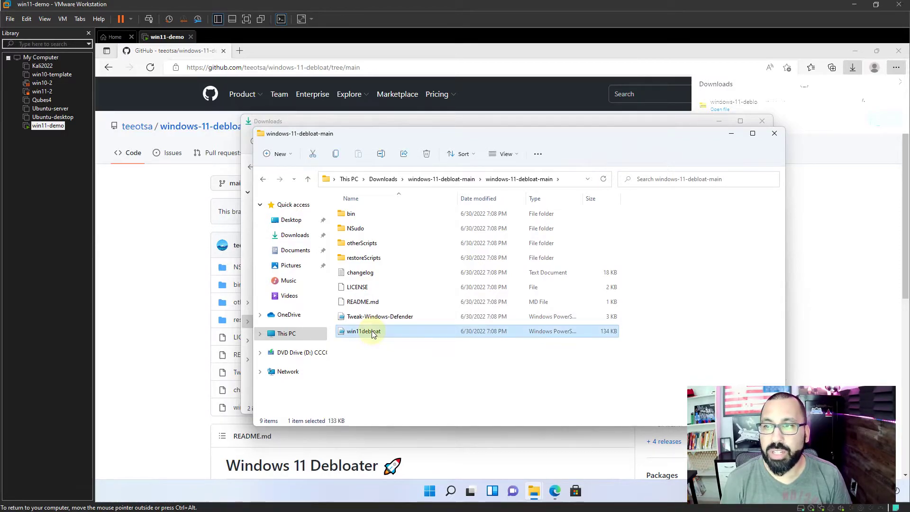
mouse_move(486, 367)
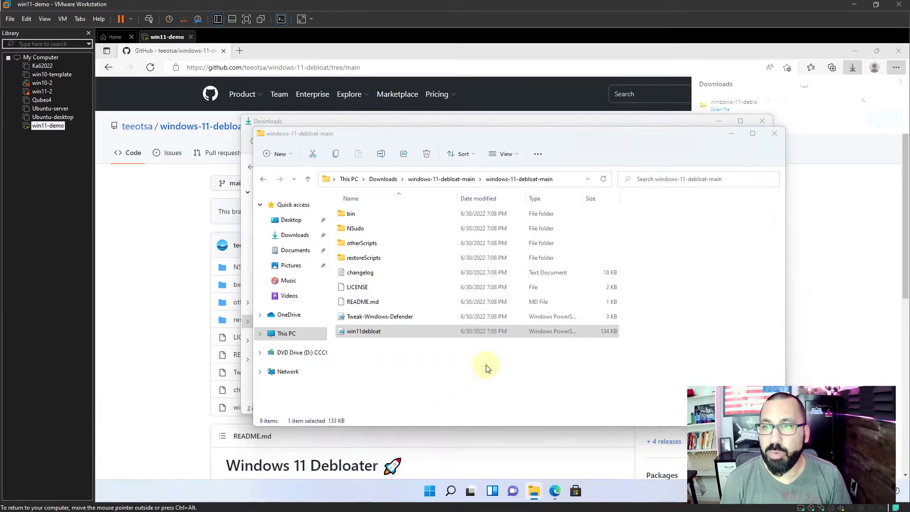
Launch win11debloat.ps1 and approve the User Account Control prompt.
double_click(363, 331)
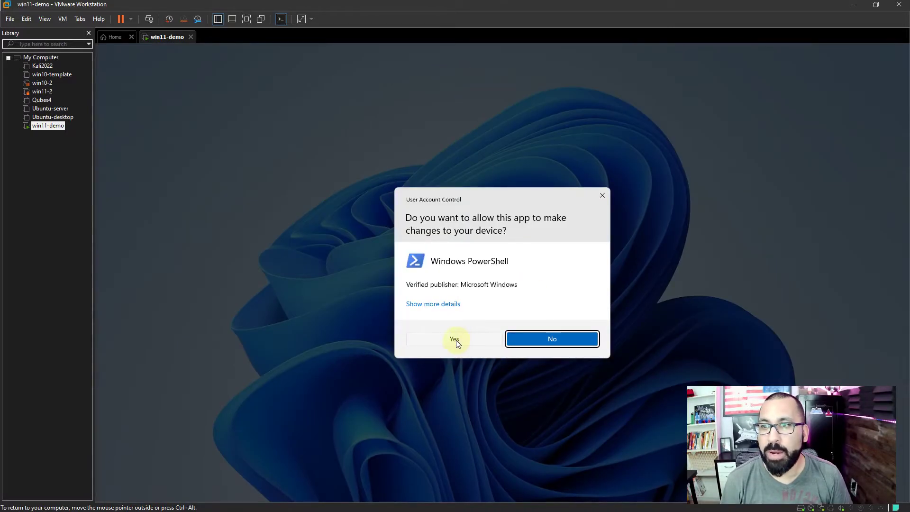
click(454, 339)
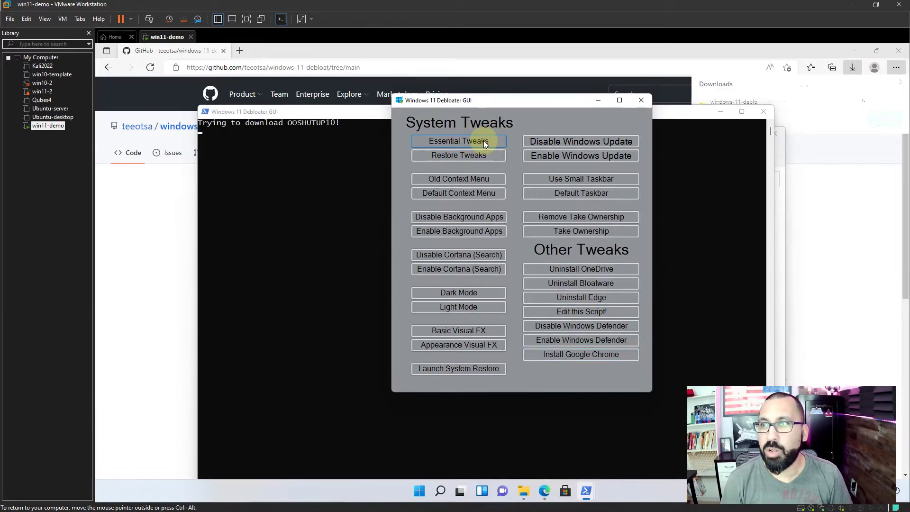
Run Essential Tweaks in the Windows 11 Debloater until the console says 'Tweaks are done!'.
click(458, 142)
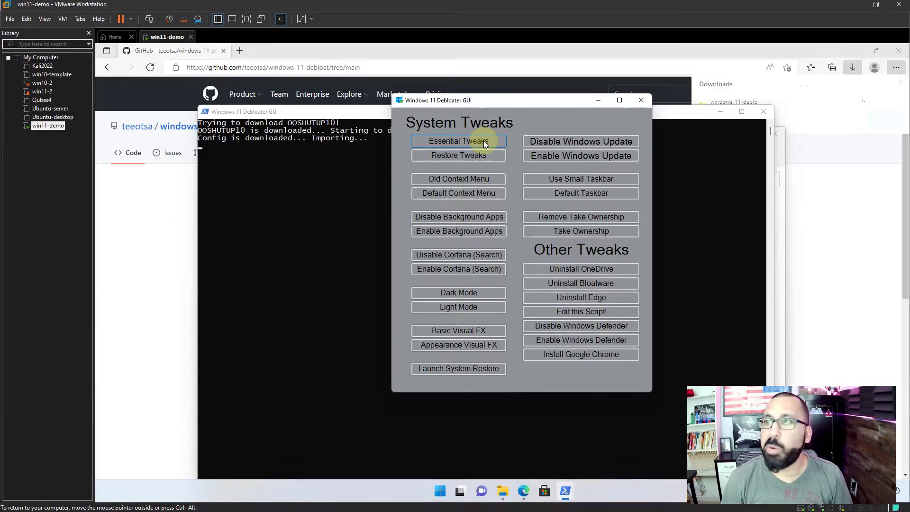
click(458, 142)
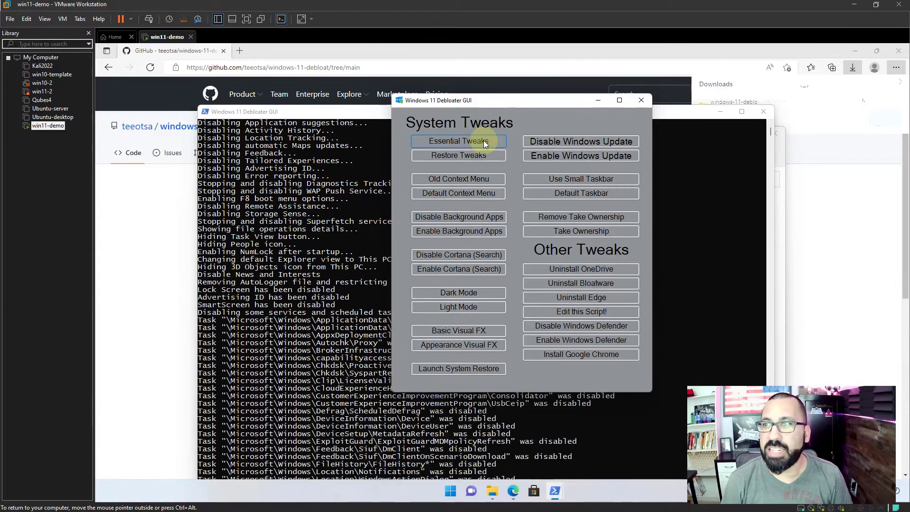
click(458, 141)
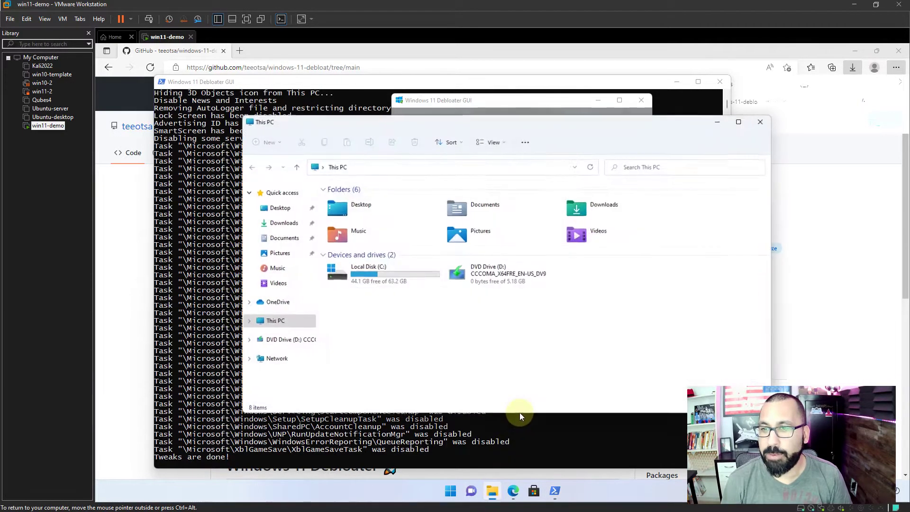
Restore the classic Windows context menu and verify it on Local Disk (C:).
right_click(368, 273)
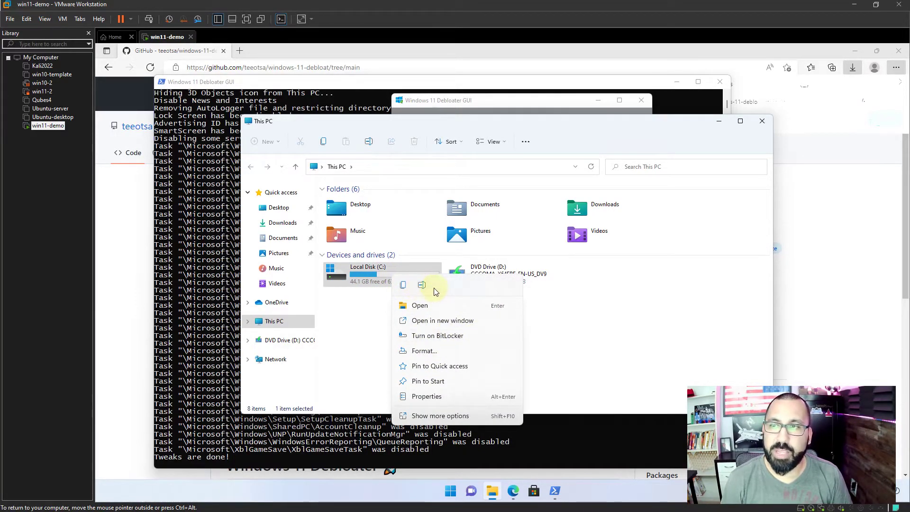
mouse_move(493, 145)
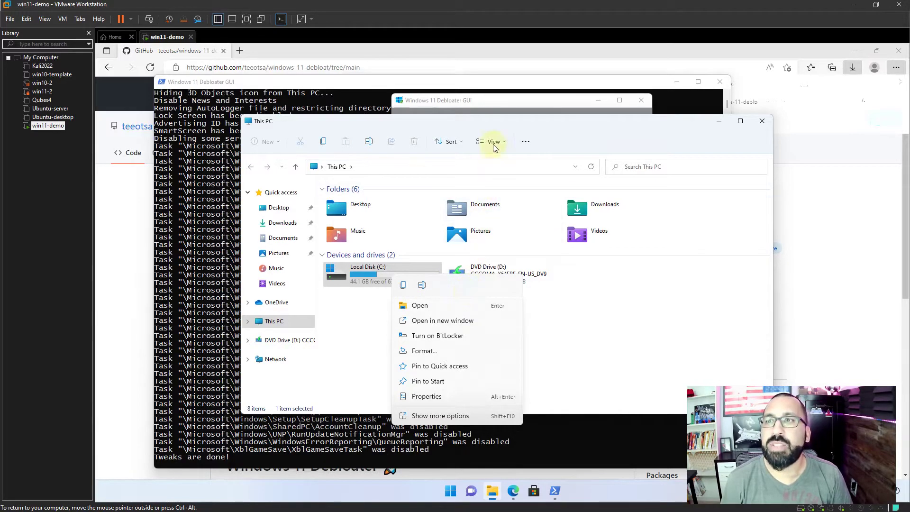
mouse_move(509, 104)
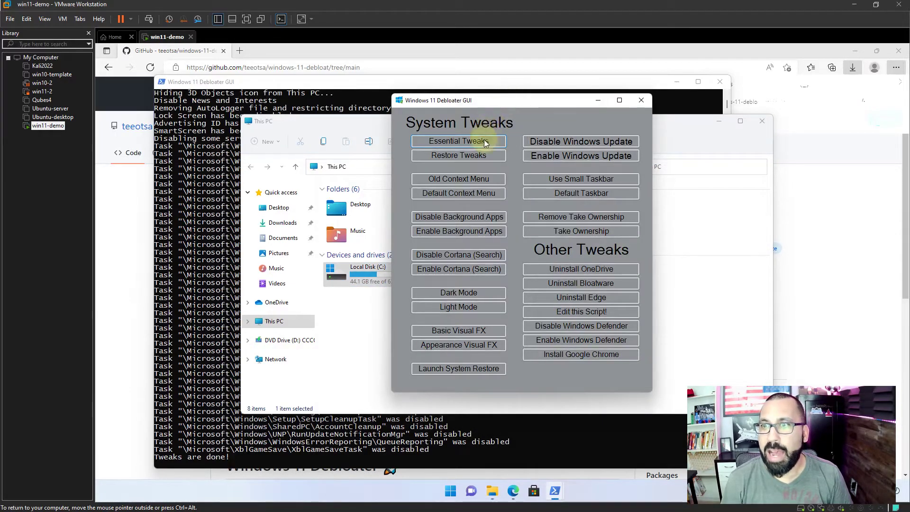
click(458, 179)
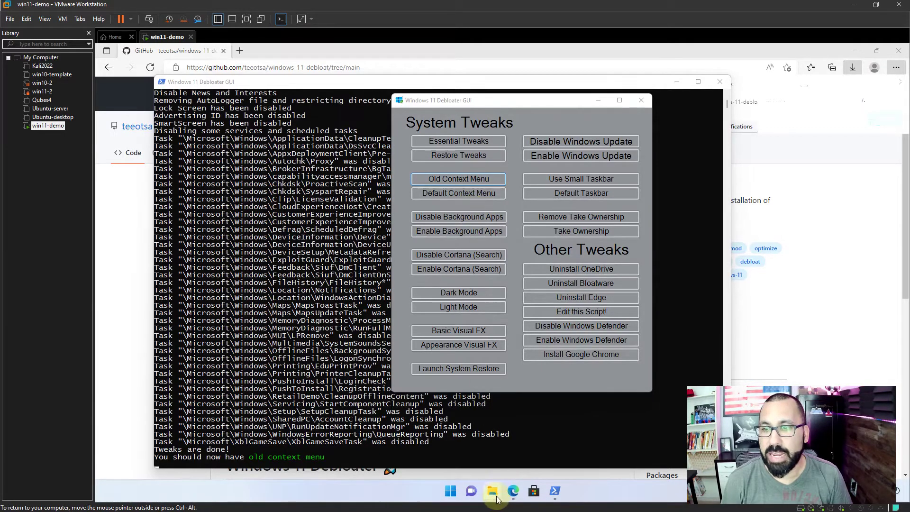
right_click(360, 273)
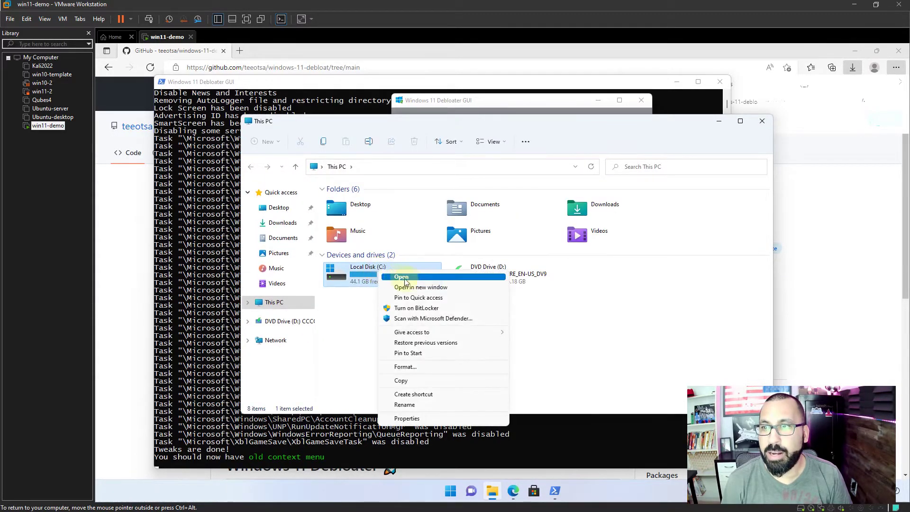
mouse_move(432, 365)
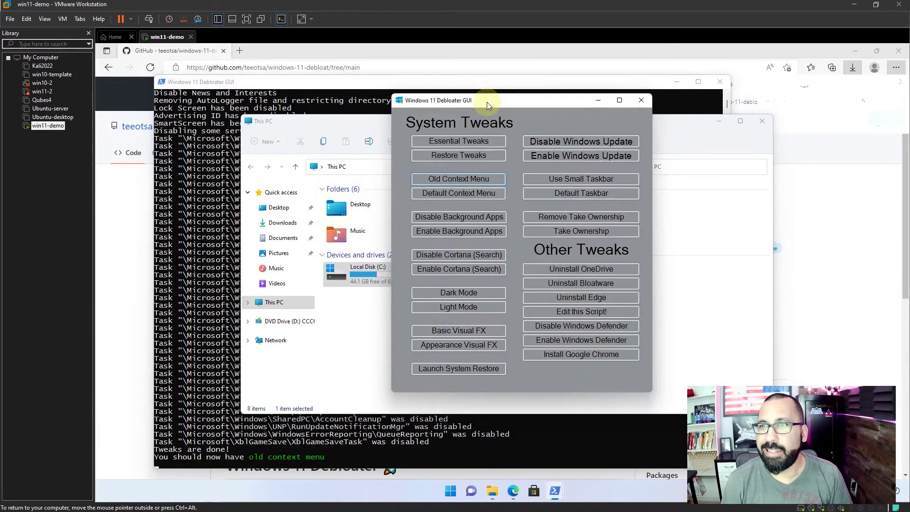
click(641, 100)
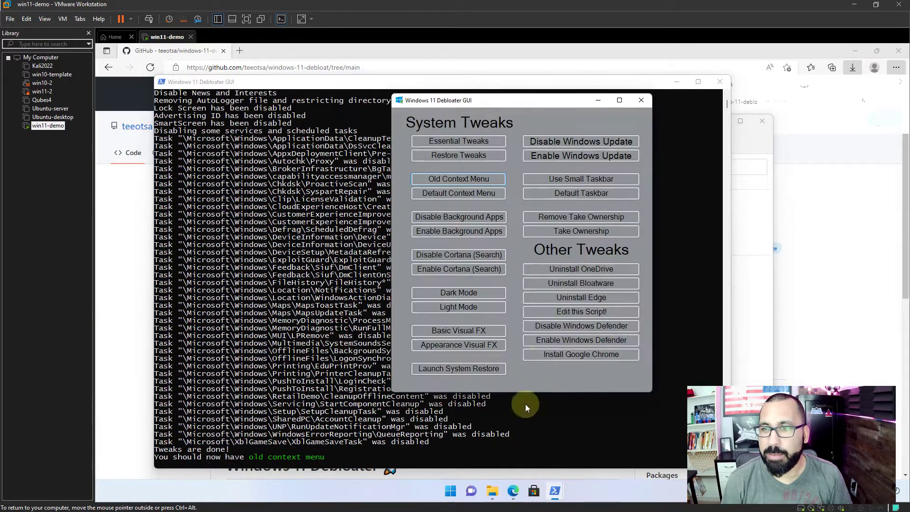
Disable background apps and Cortana, enable dark mode, apply basic visual FX, start OneDrive removal.
click(458, 217)
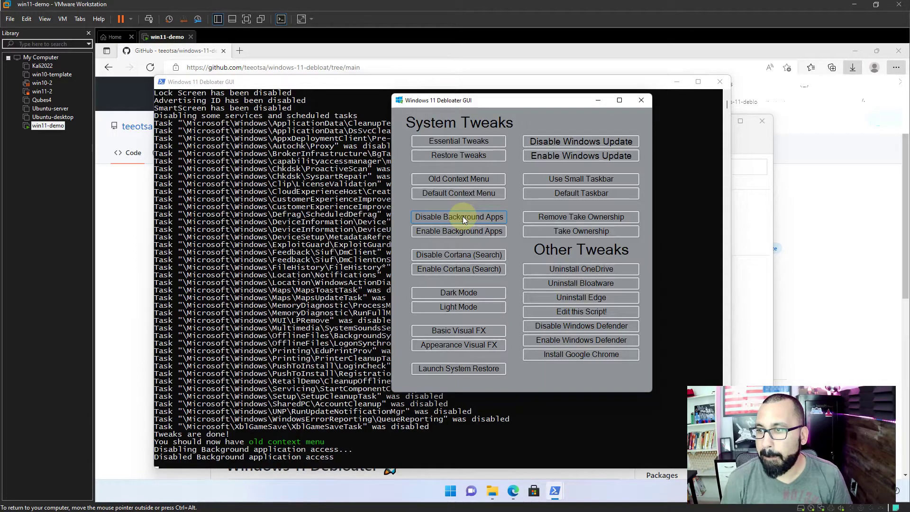
mouse_move(457, 254)
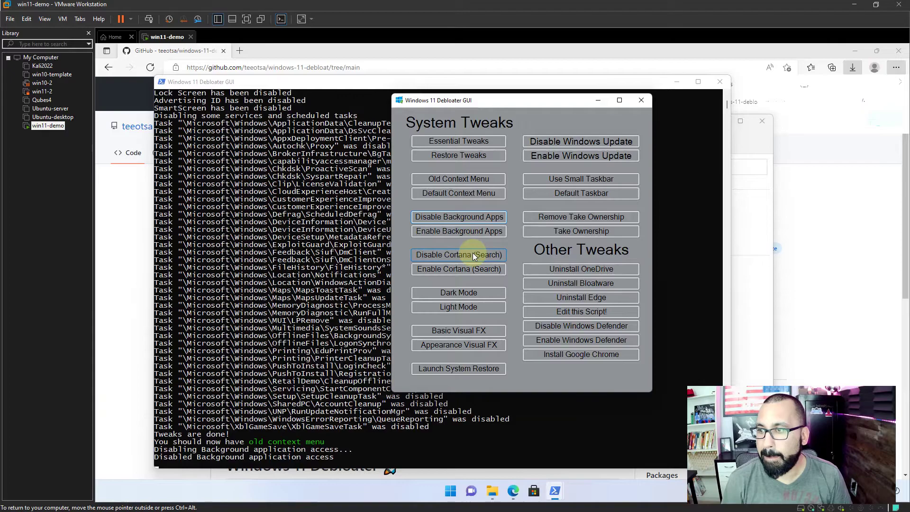
click(458, 255)
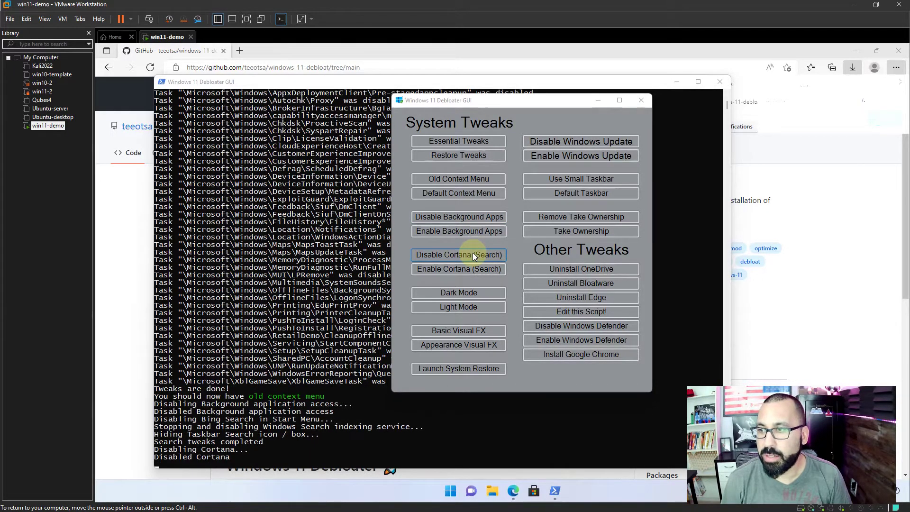
click(458, 292)
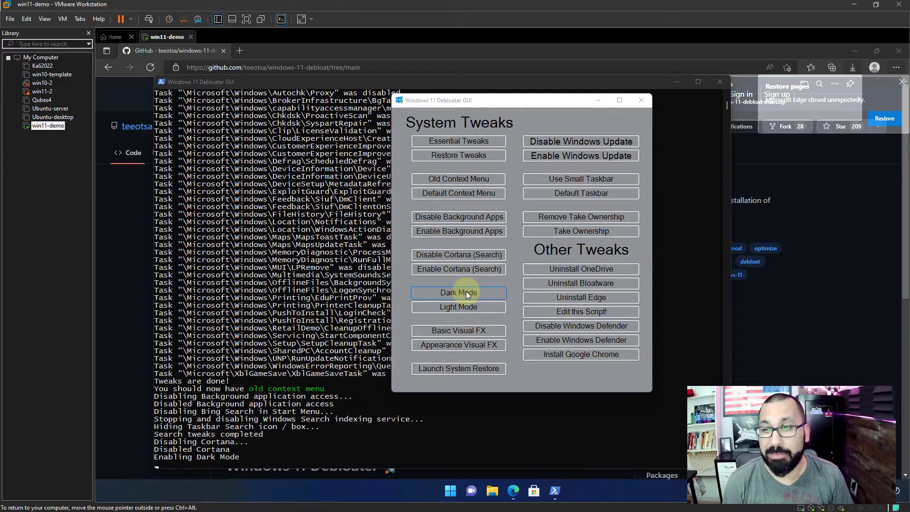
click(458, 293)
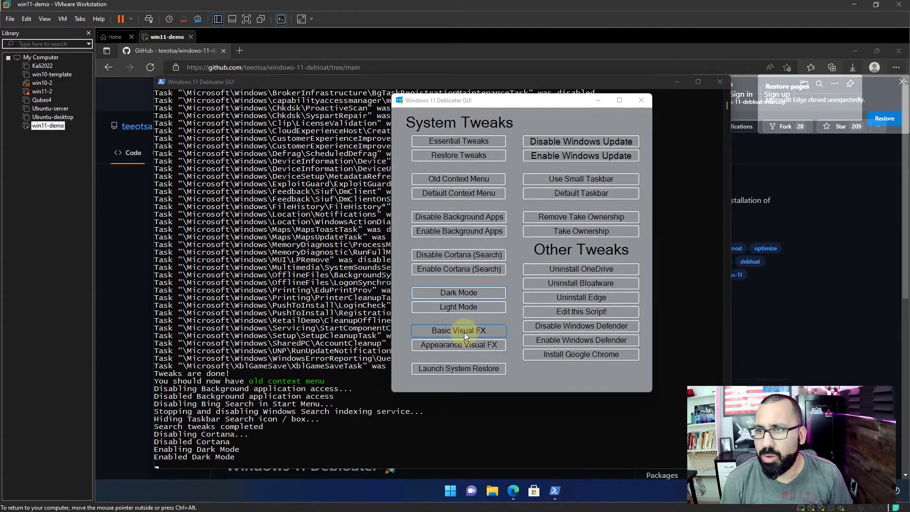
click(458, 330)
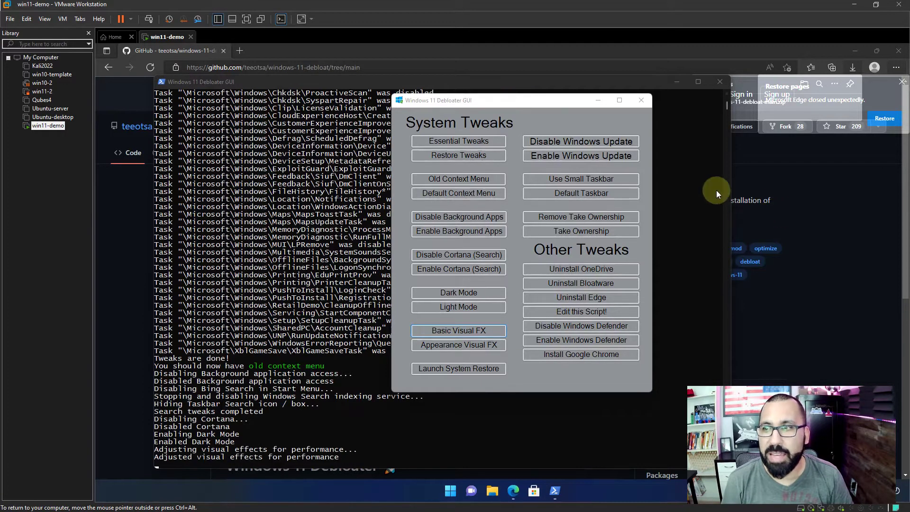
mouse_move(515, 250)
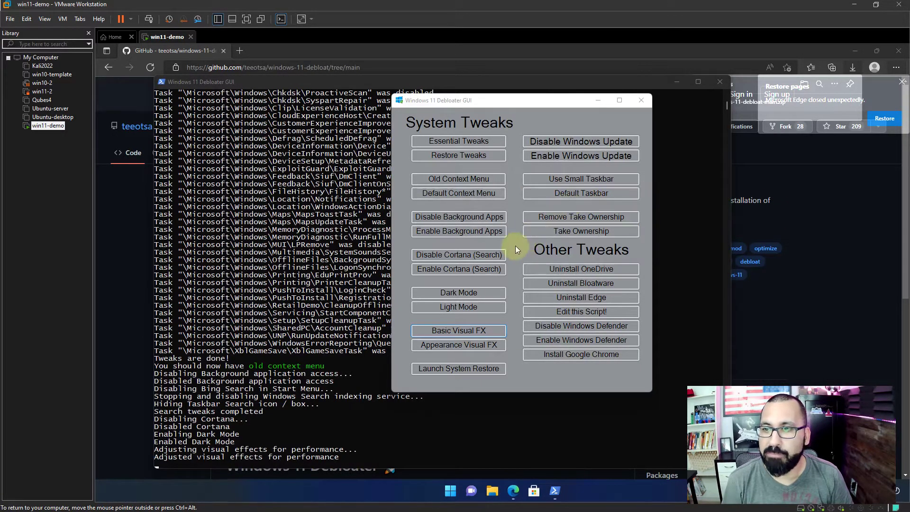
mouse_move(517, 281)
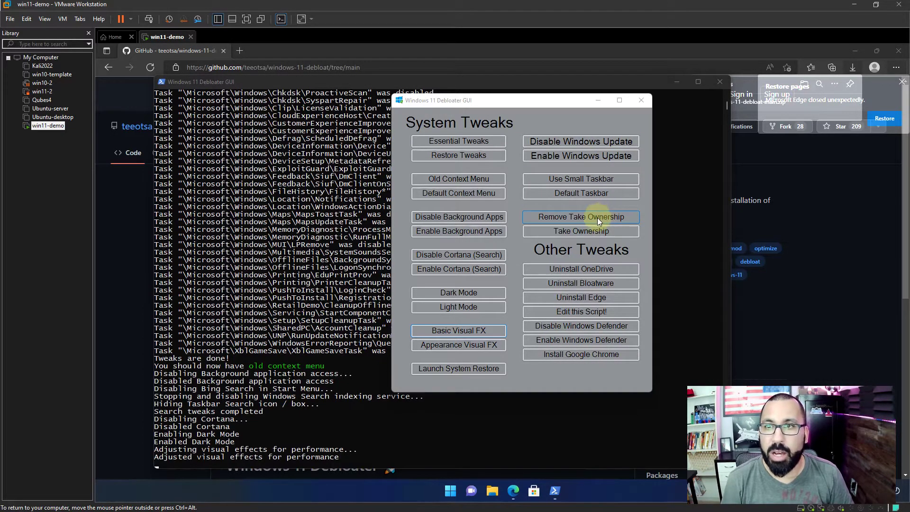
mouse_move(616, 263)
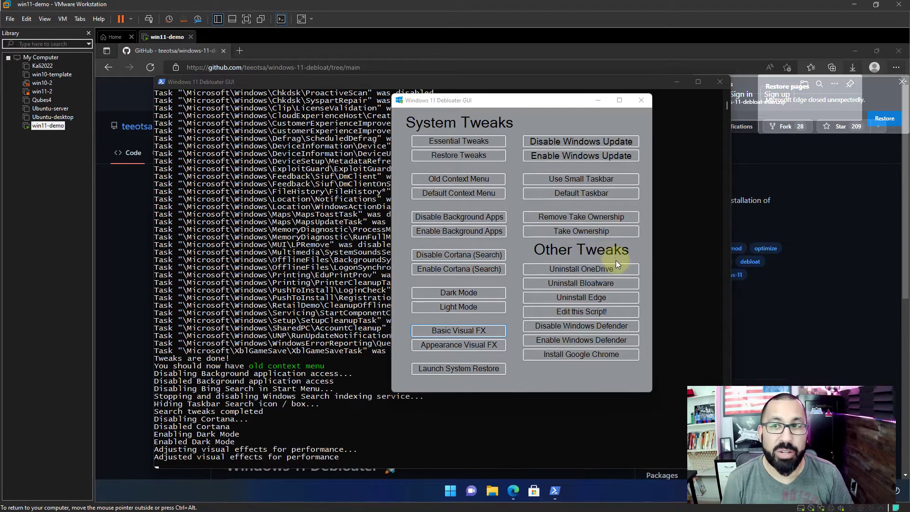
click(580, 268)
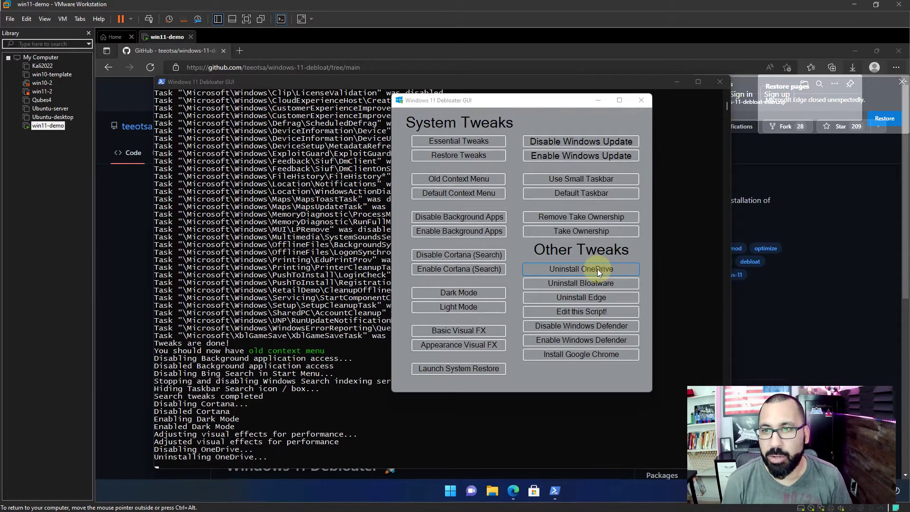
mouse_move(580, 283)
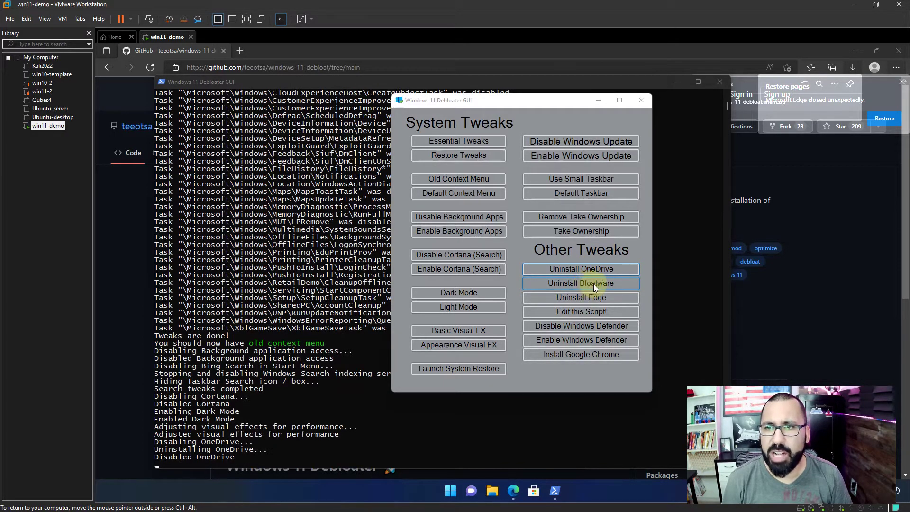
Run Uninstall Bloatware and wait for the removal log to finish.
click(580, 284)
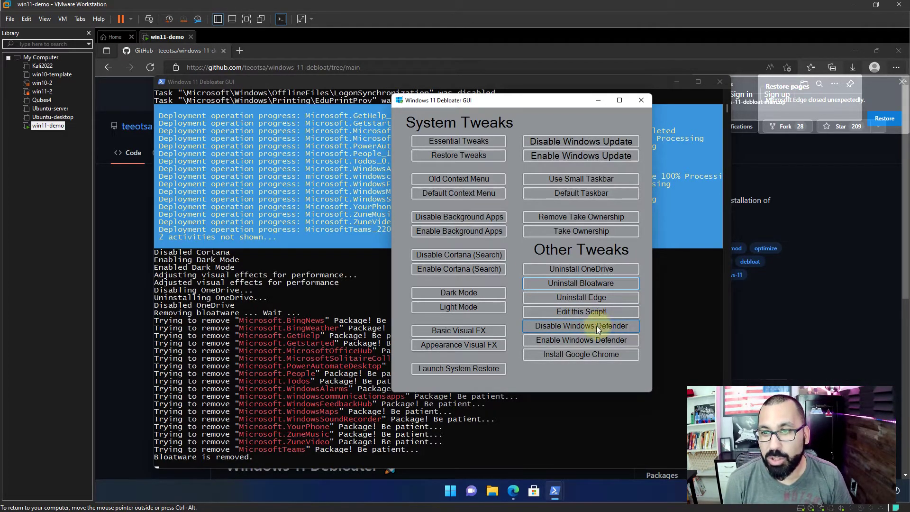
mouse_move(595, 329)
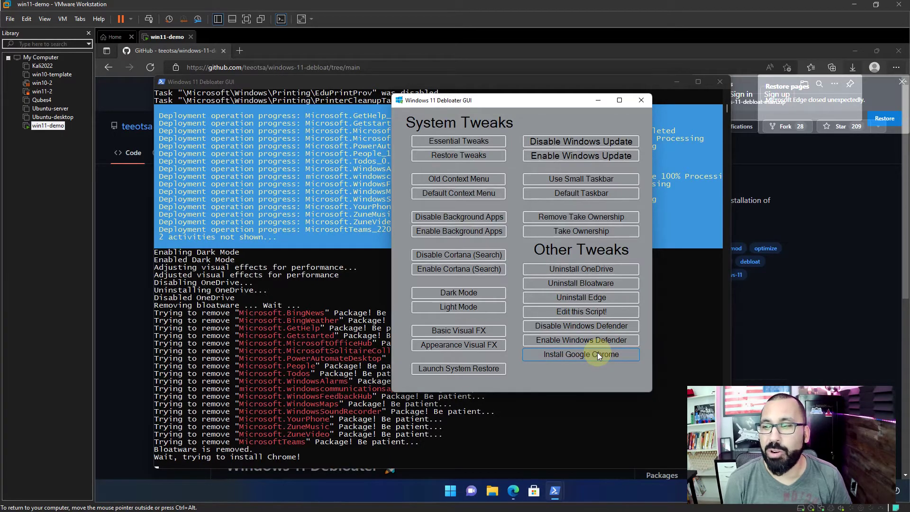
Install Google Chrome from the debloater and dismiss Chrome's welcome window.
click(581, 354)
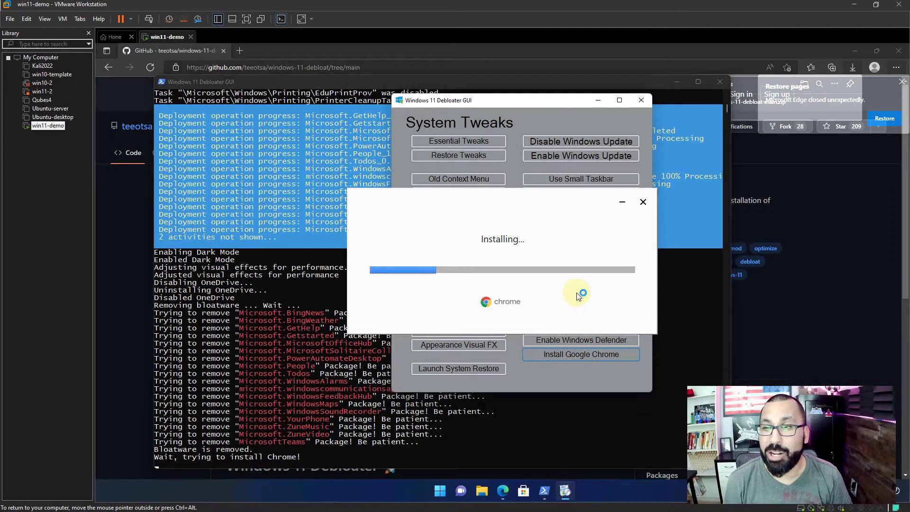
mouse_move(569, 230)
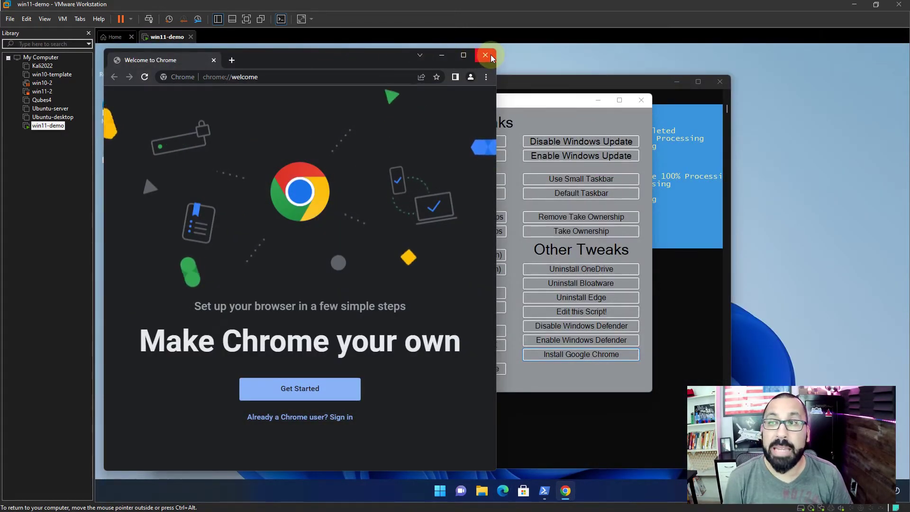
mouse_move(484, 55)
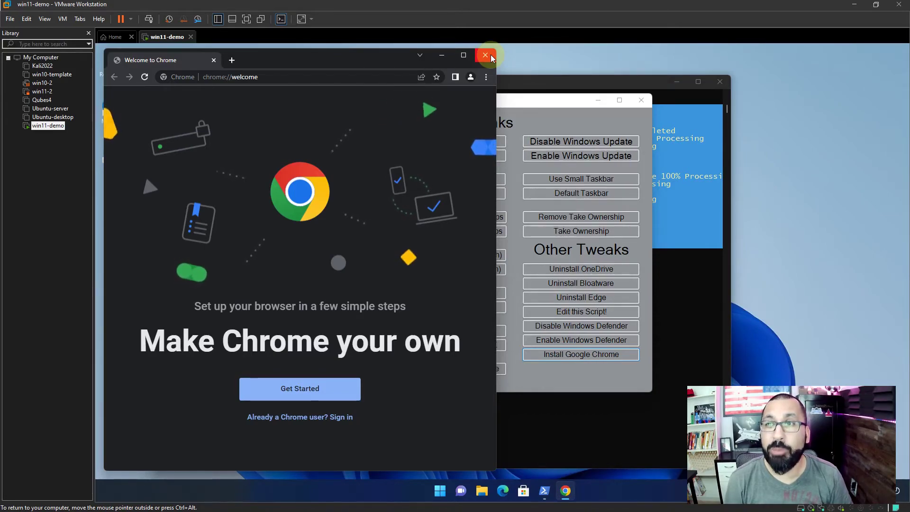
click(484, 55)
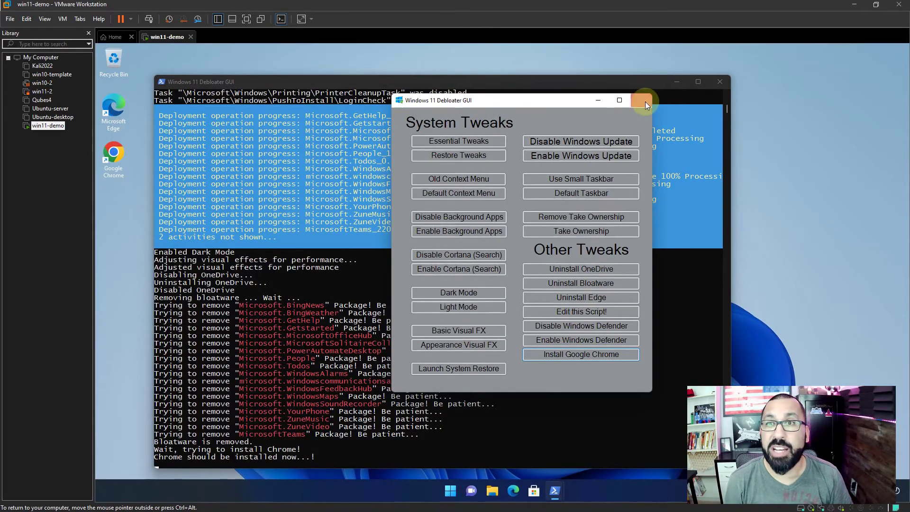
Exit the debloater and uninstall the pinned TikTok and Instagram apps from Start.
click(644, 100)
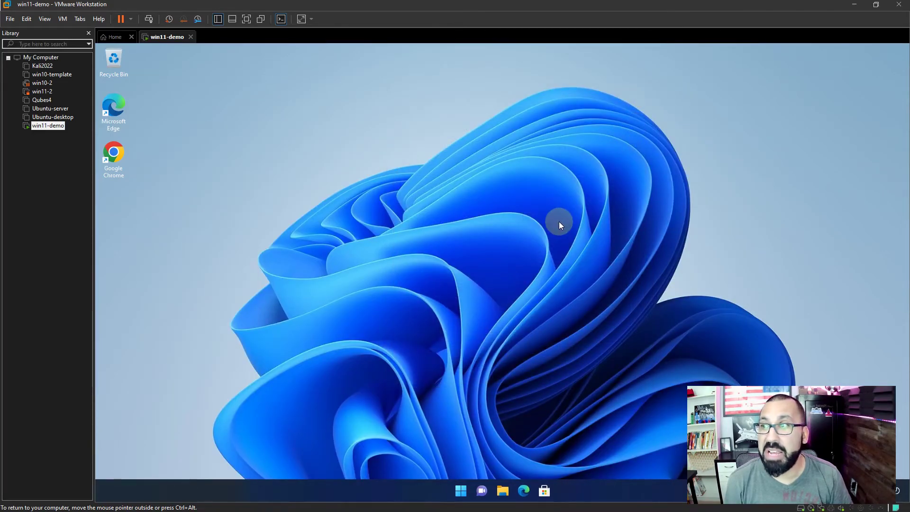
click(461, 491)
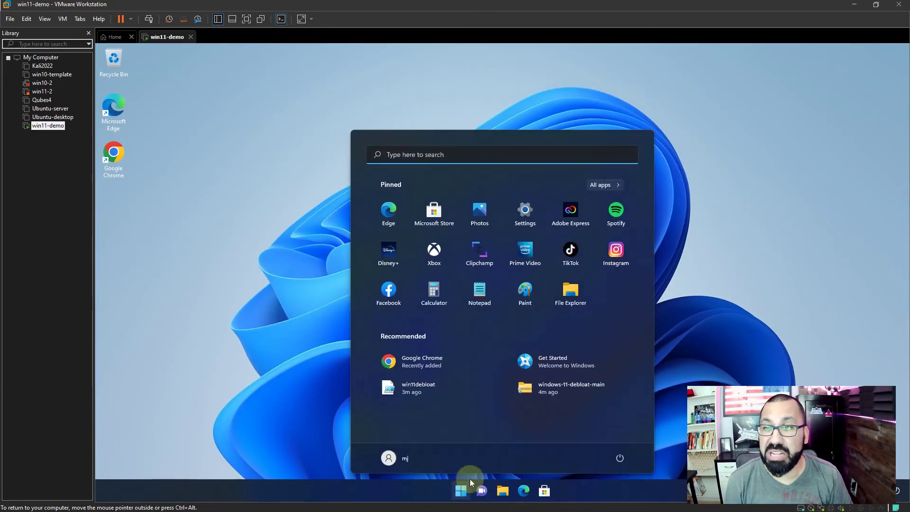
mouse_move(489, 437)
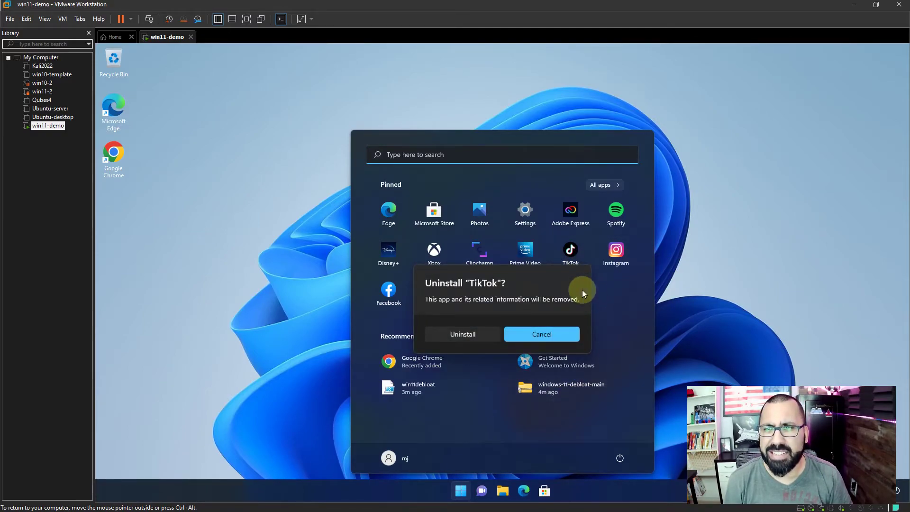
click(463, 333)
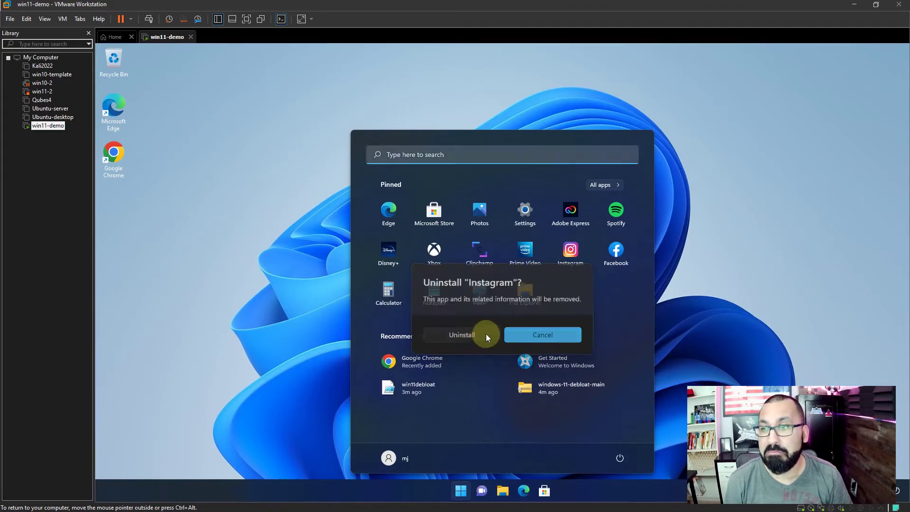
click(461, 335)
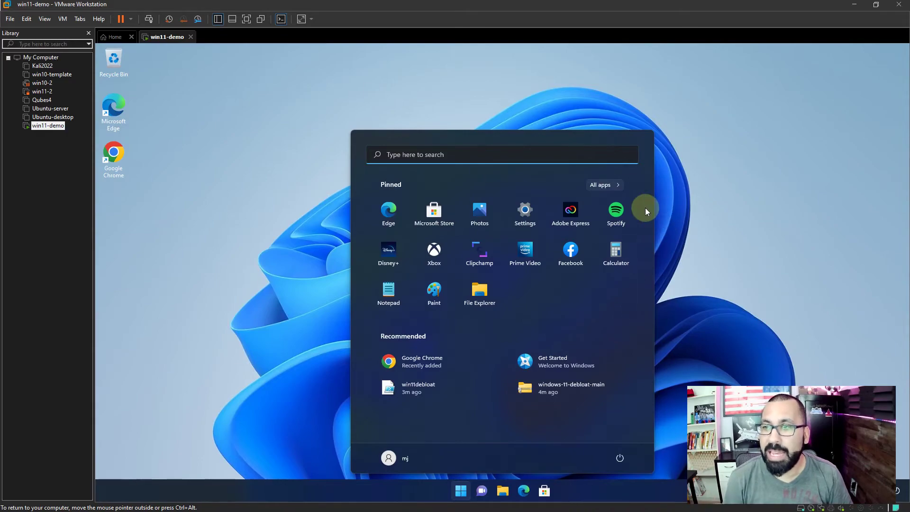
mouse_move(682, 209)
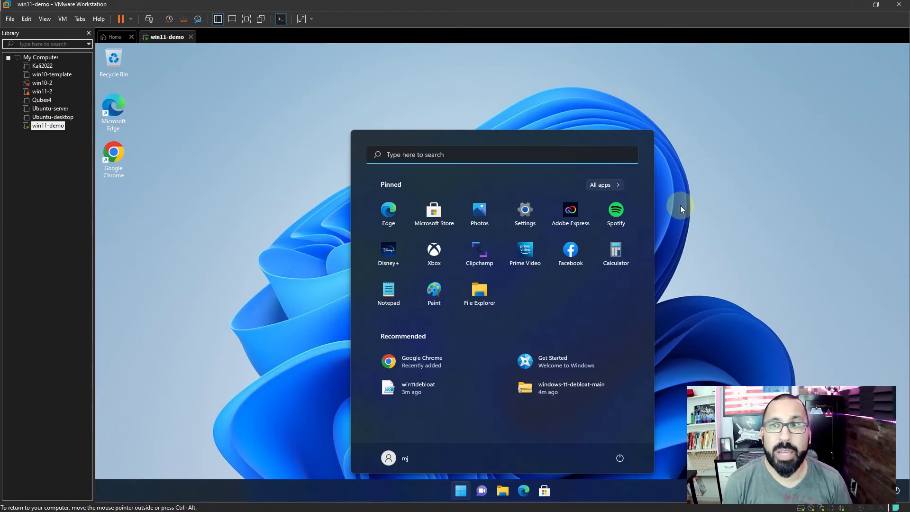
Dismiss the Start menu to return to the guest desktop.
click(460, 491)
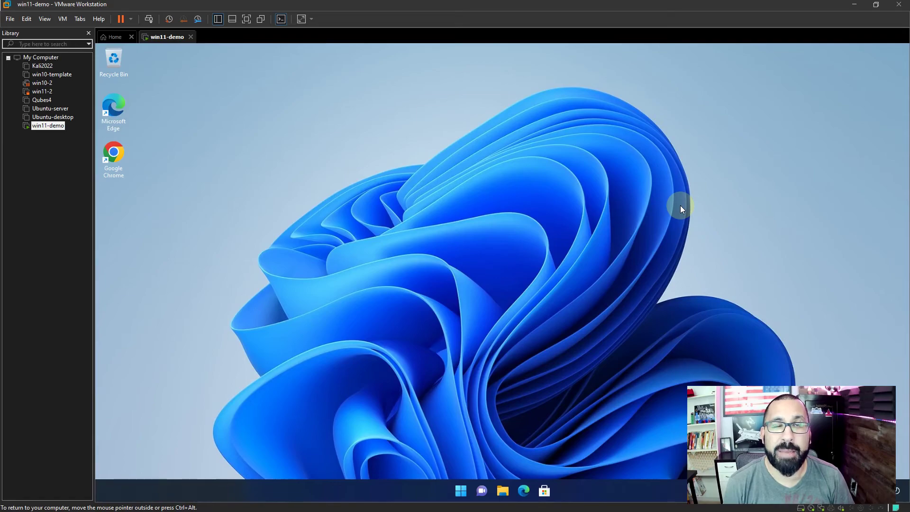
mouse_move(683, 202)
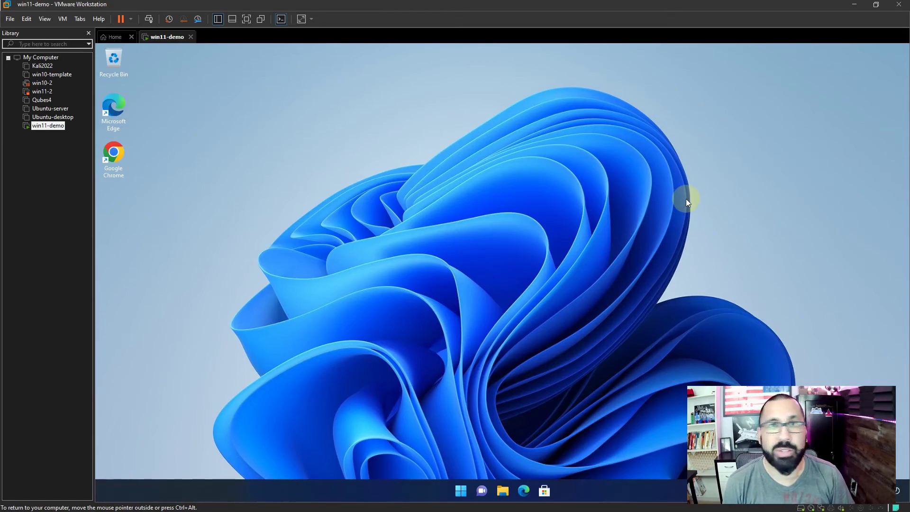
mouse_move(691, 197)
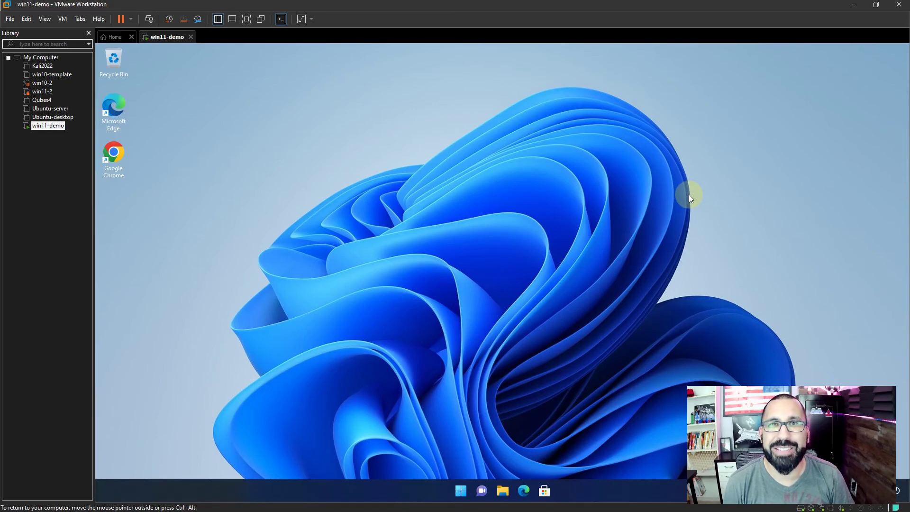
mouse_move(662, 197)
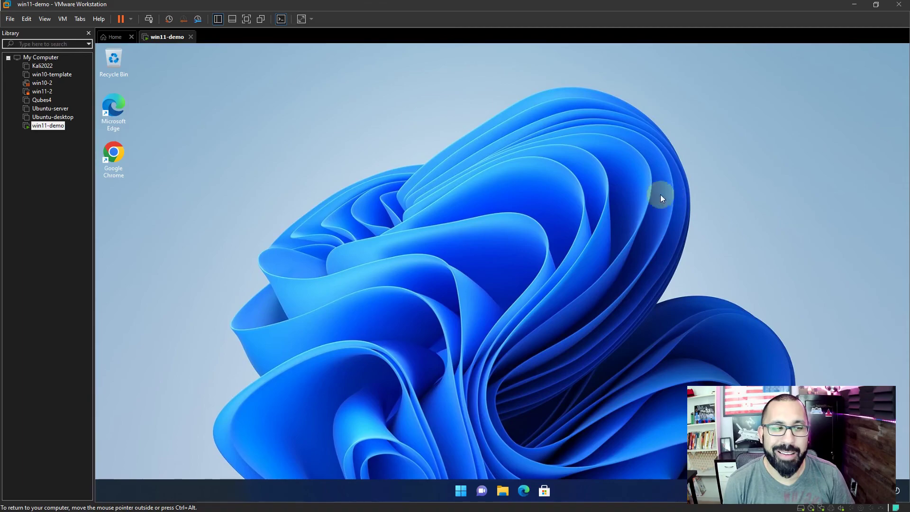